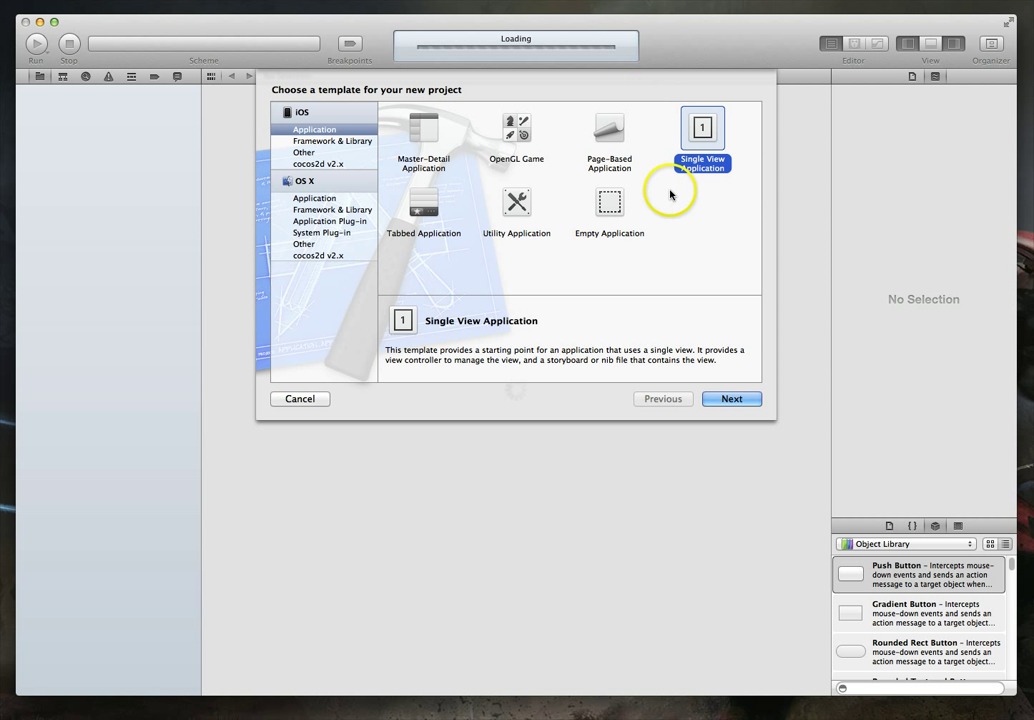
pyautogui.moveTo(124, 38)
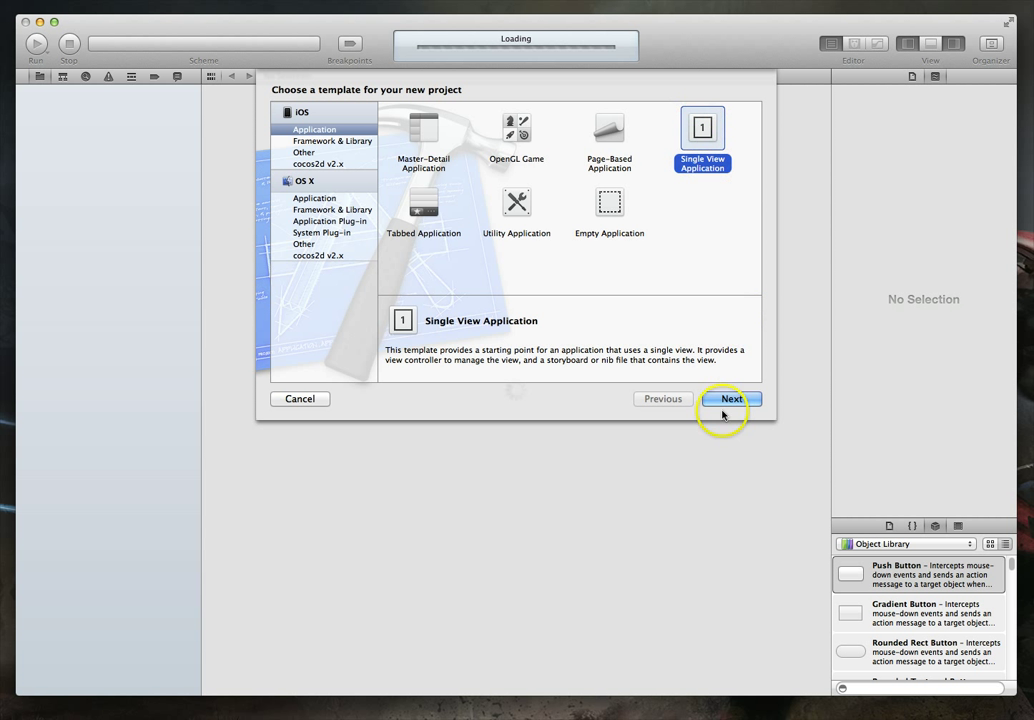
# Name the product TapGestureRecognizer and continue to the save-location dialog.
pyautogui.click(732, 400)
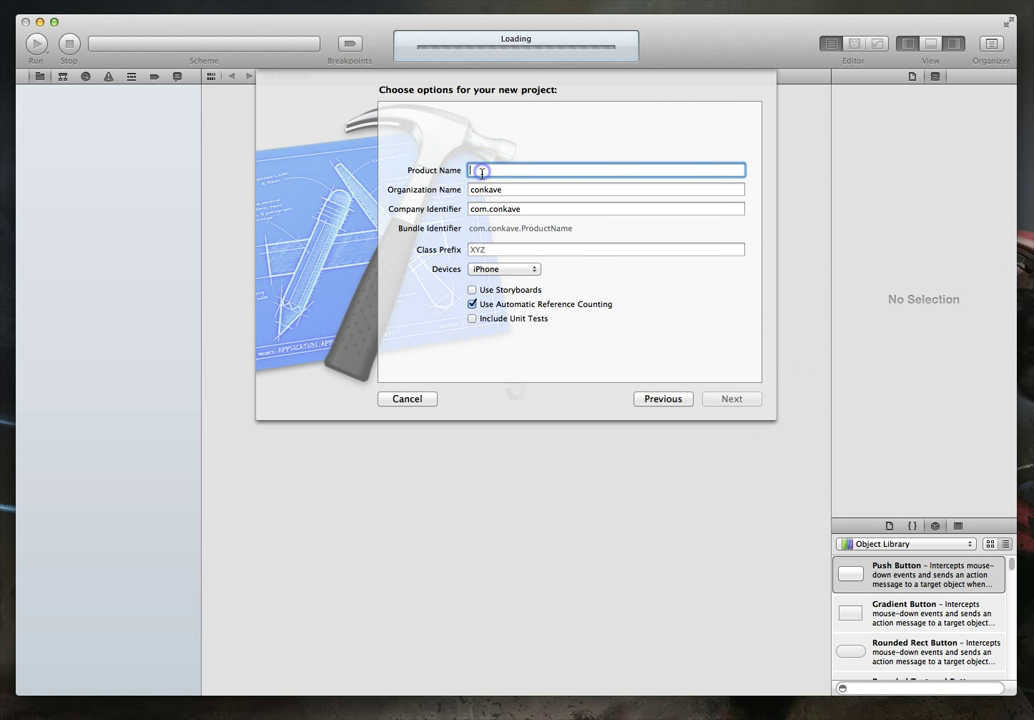
pyautogui.write('Tp')
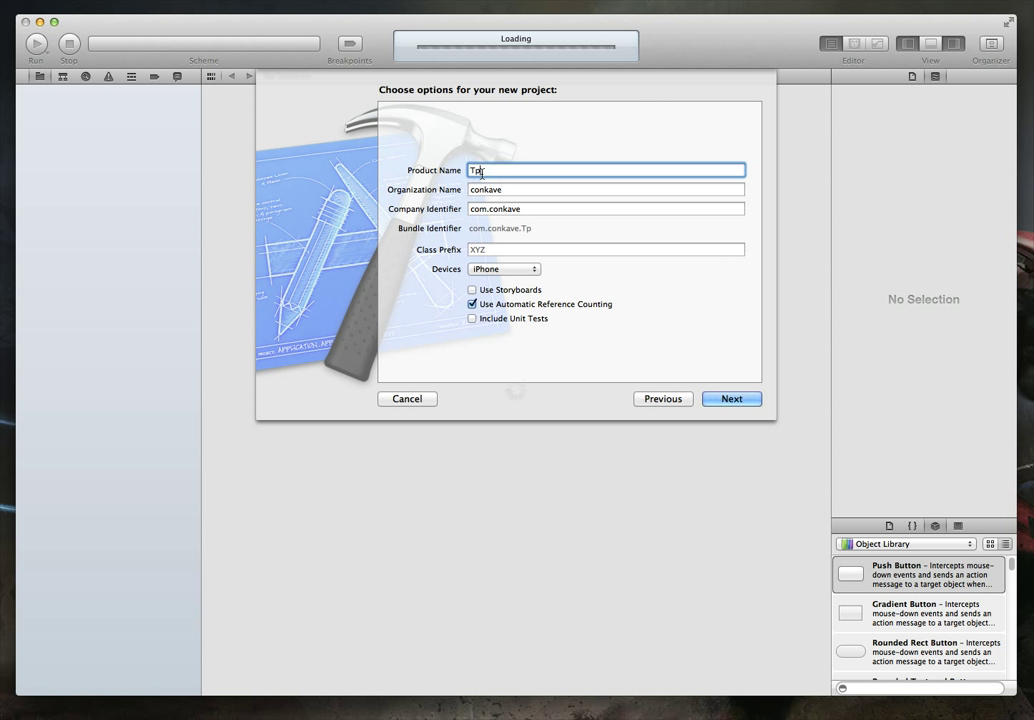
pyautogui.write('apGesture')
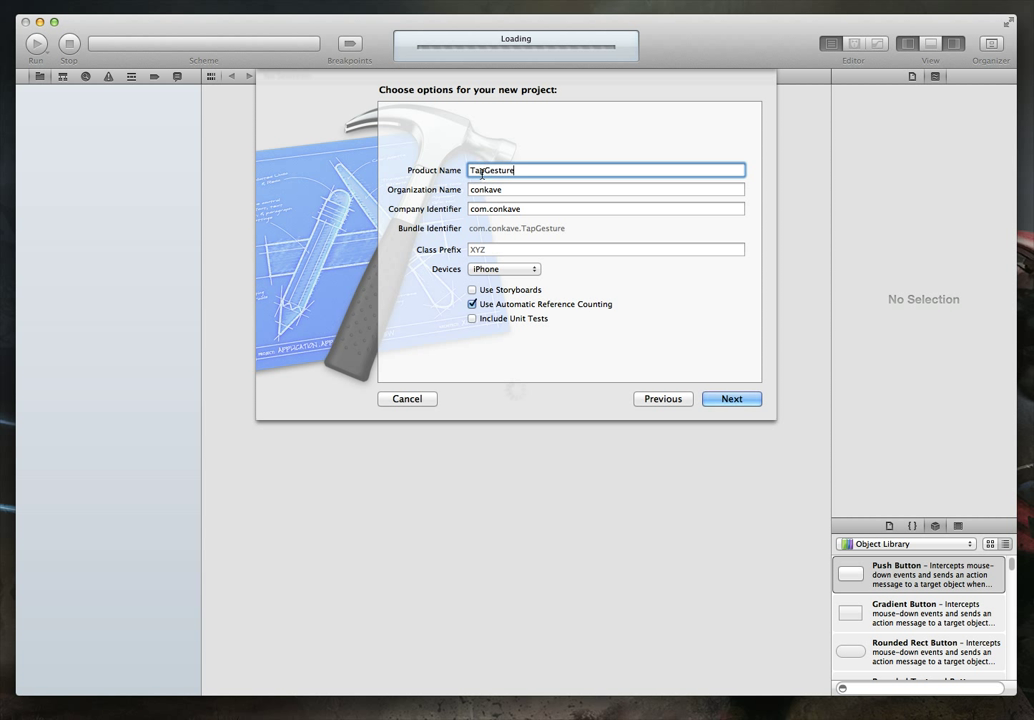
pyautogui.write('Reco')
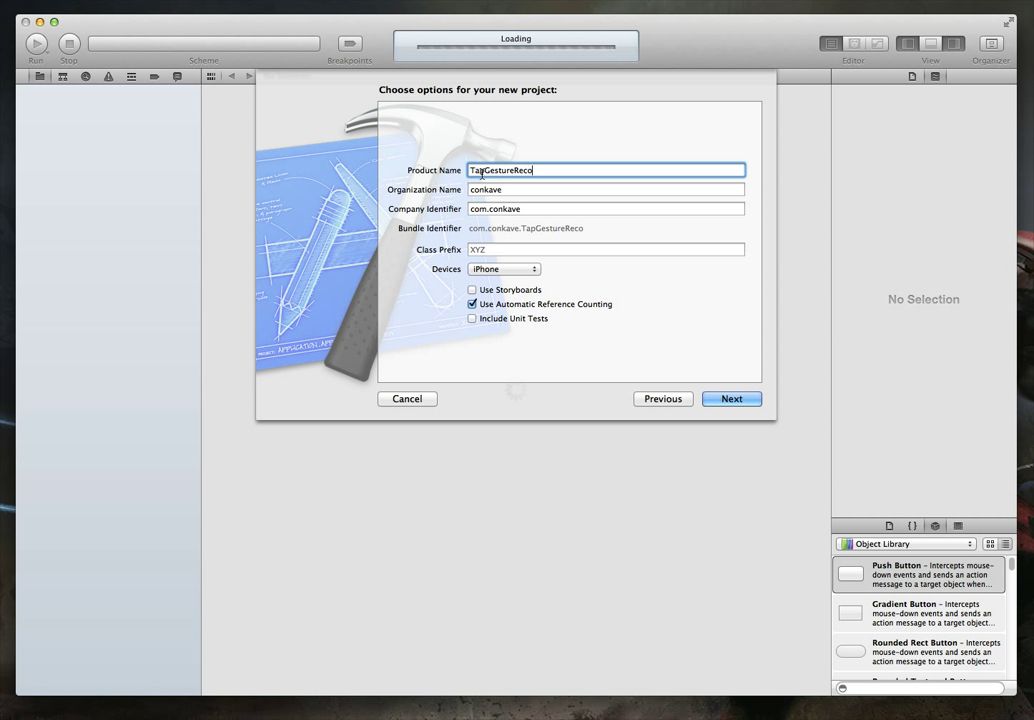
pyautogui.write('gnizer')
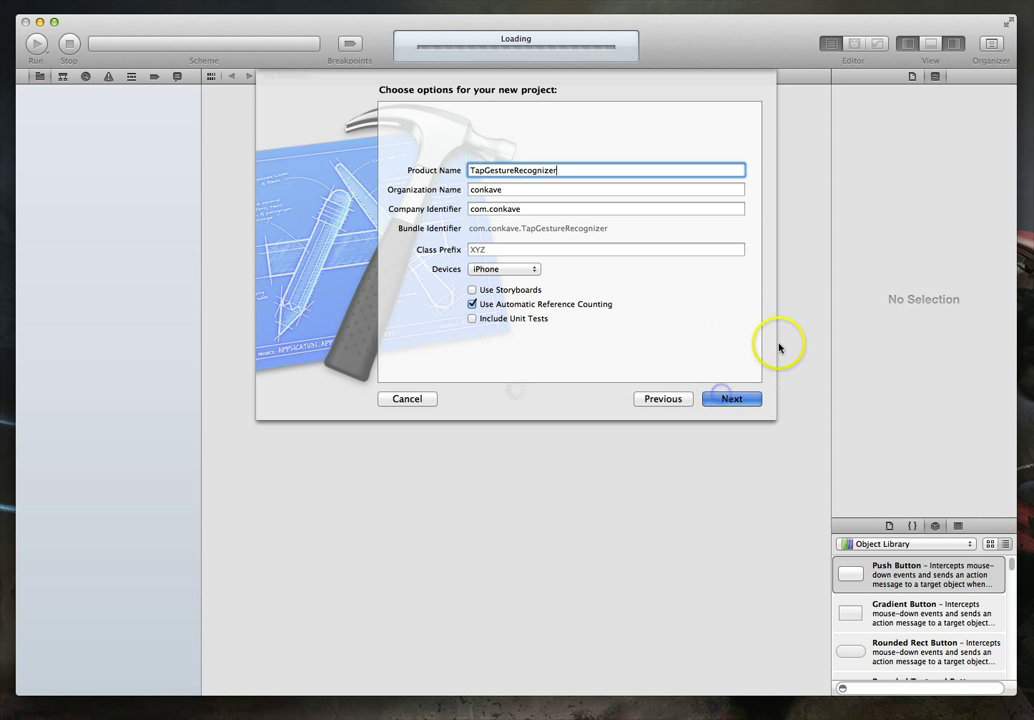
pyautogui.click(732, 398)
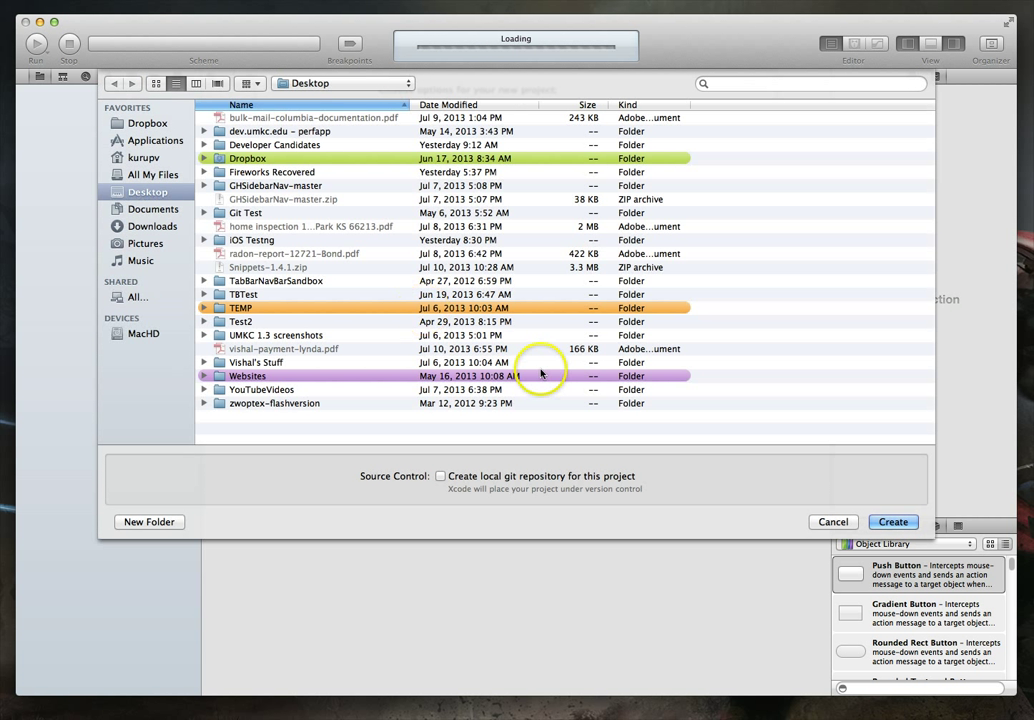
# Create the TapGestureRecognizer project in the Desktop folder.
pyautogui.click(892, 520)
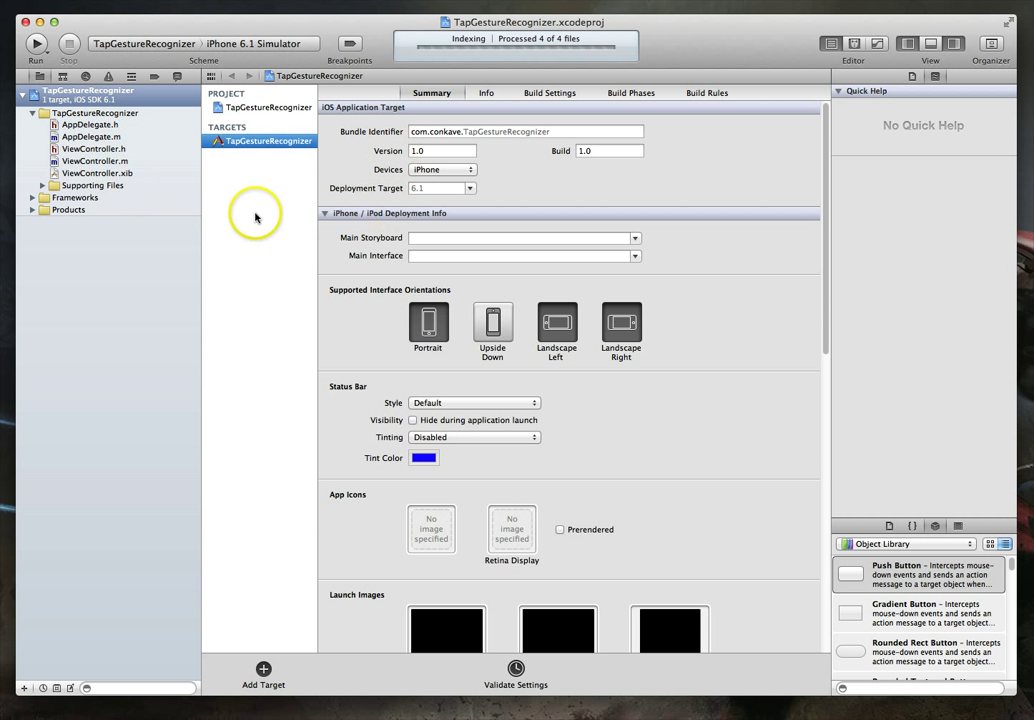
pyautogui.moveTo(204, 240)
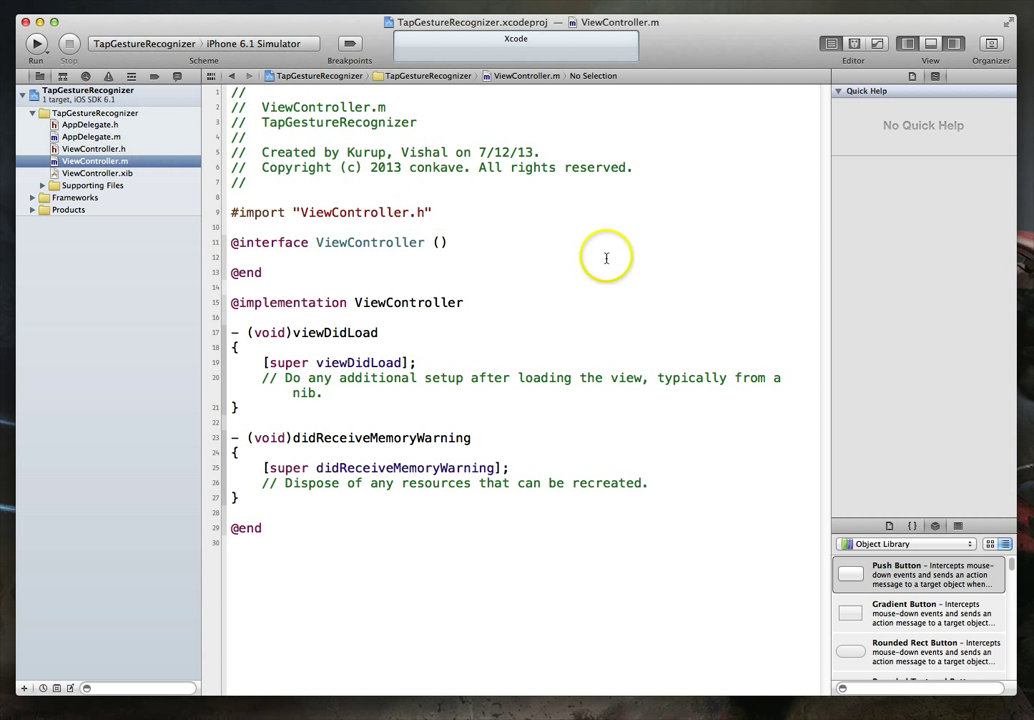
pyautogui.moveTo(436, 400)
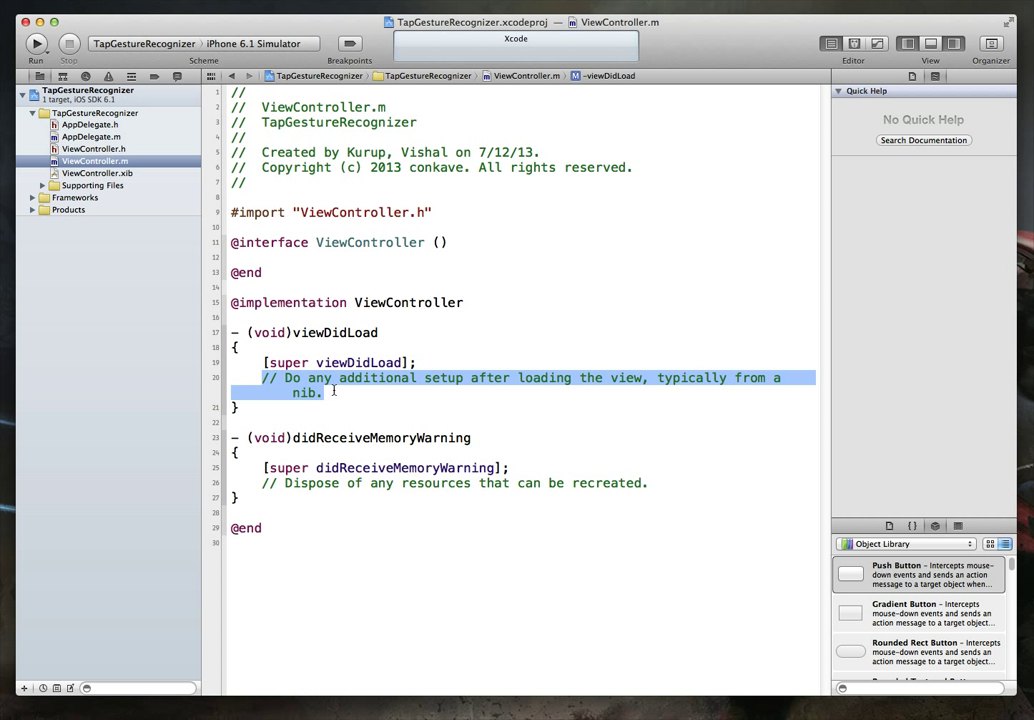
# Delete the template comment in viewDidLoad and place the cursor on the empty line.
pyautogui.press('Delete')
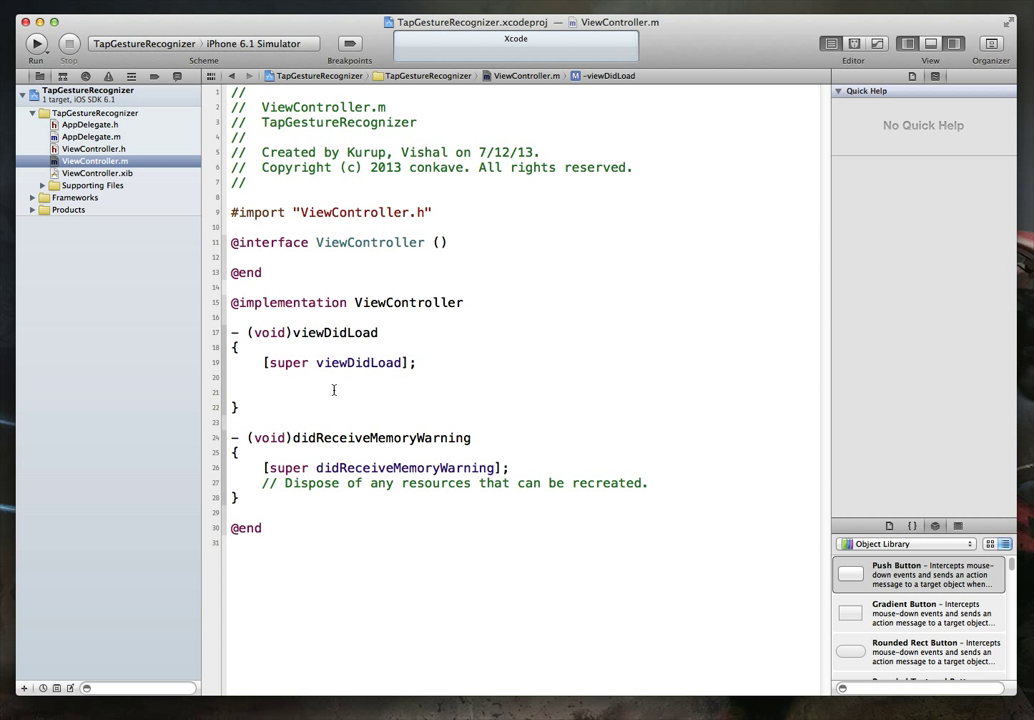
pyautogui.click(262, 390)
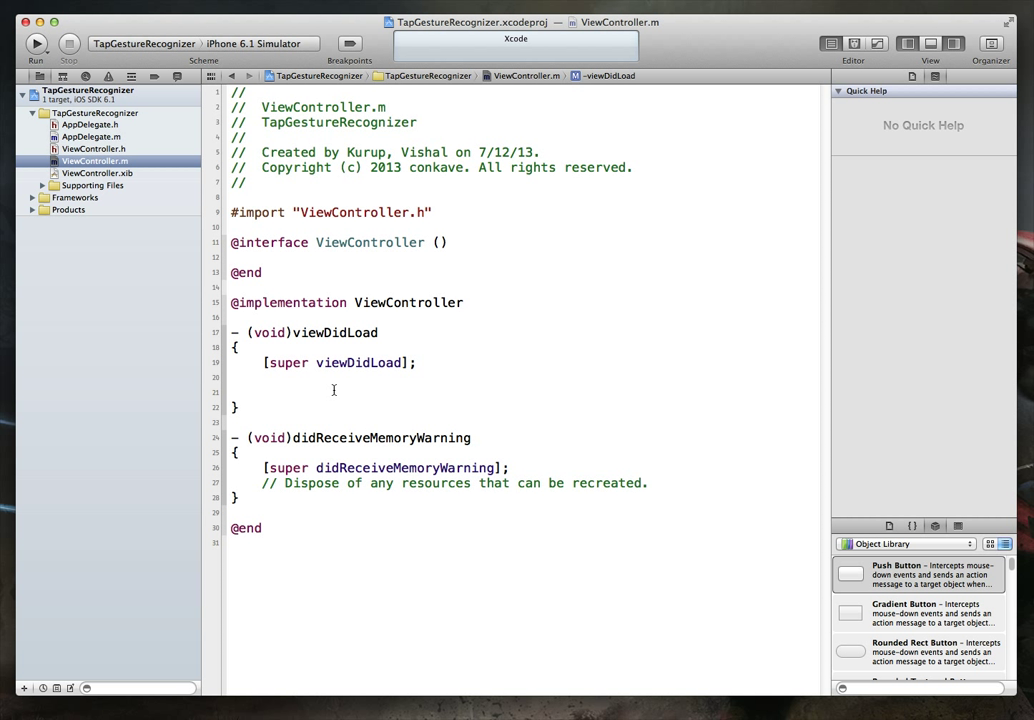
# Add the 'Instantiate our UITapGestureRecognizer' comment and declare UITapGestureRecognizer *tapRecognizer.
pyautogui.write('//')
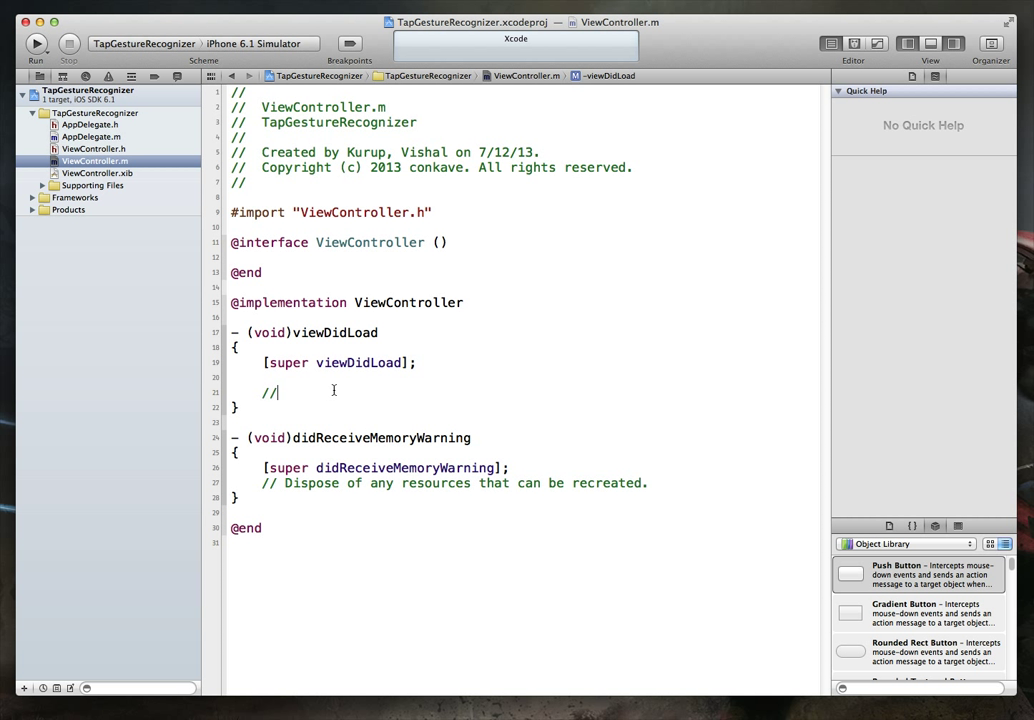
pyautogui.write('Instantiate our UITapGesture')
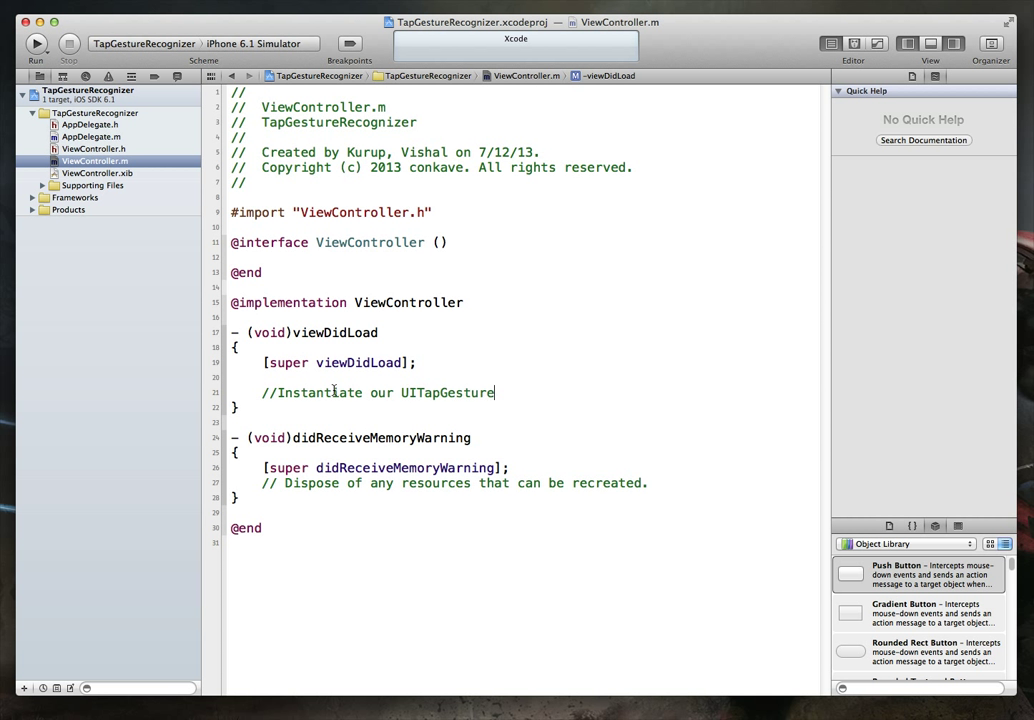
pyautogui.write('Recognizer')
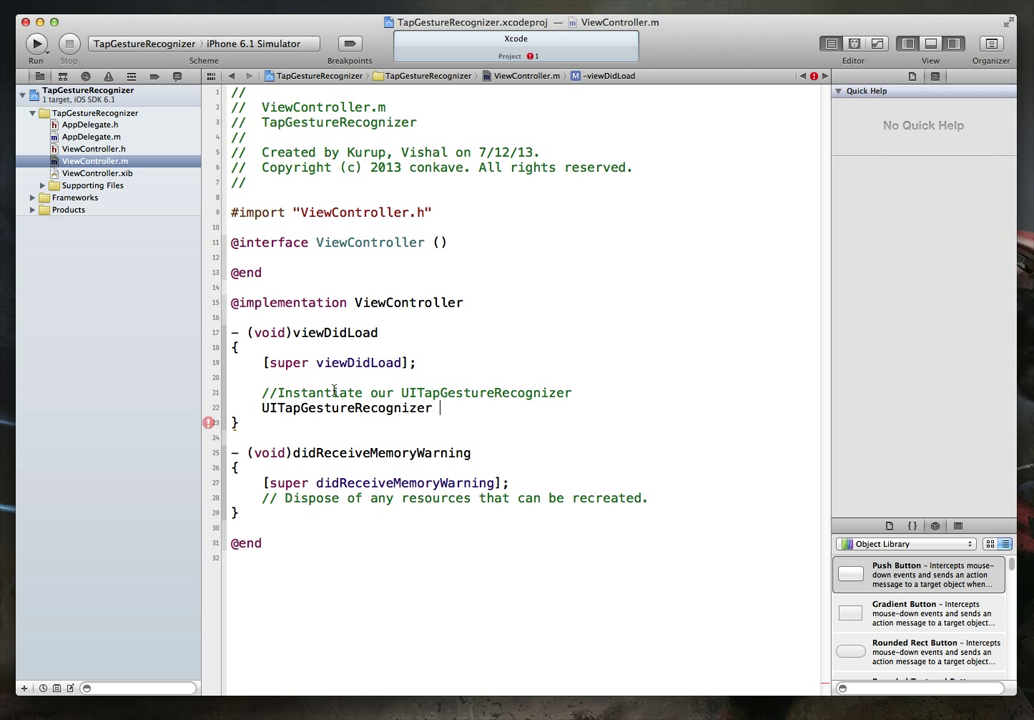
pyautogui.write('* T')
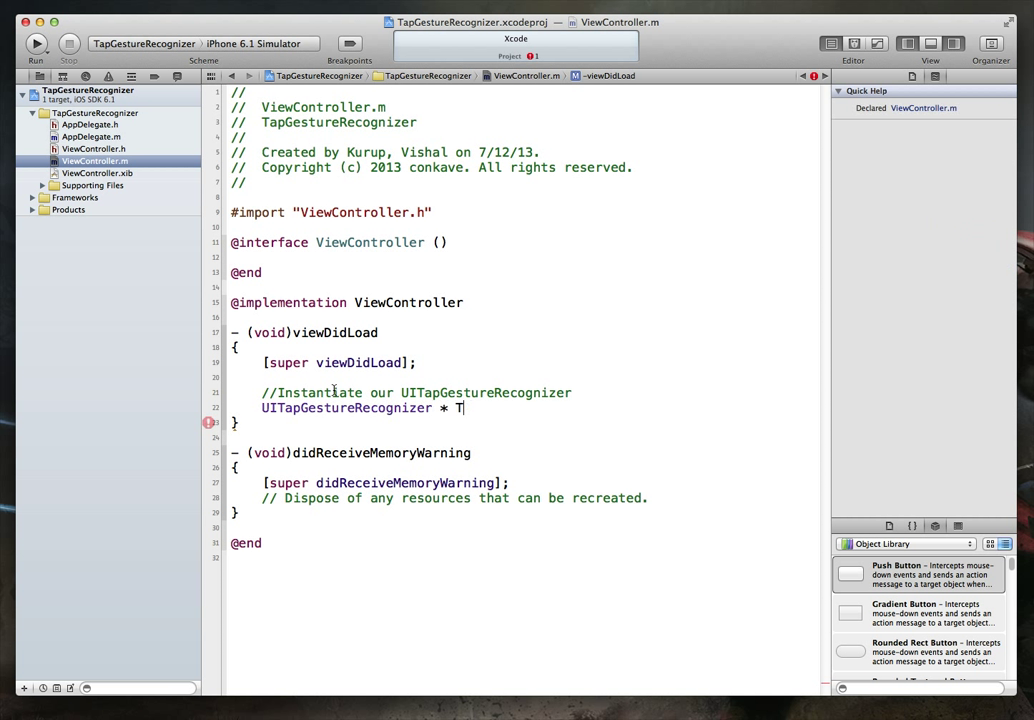
pyautogui.write('apRec')
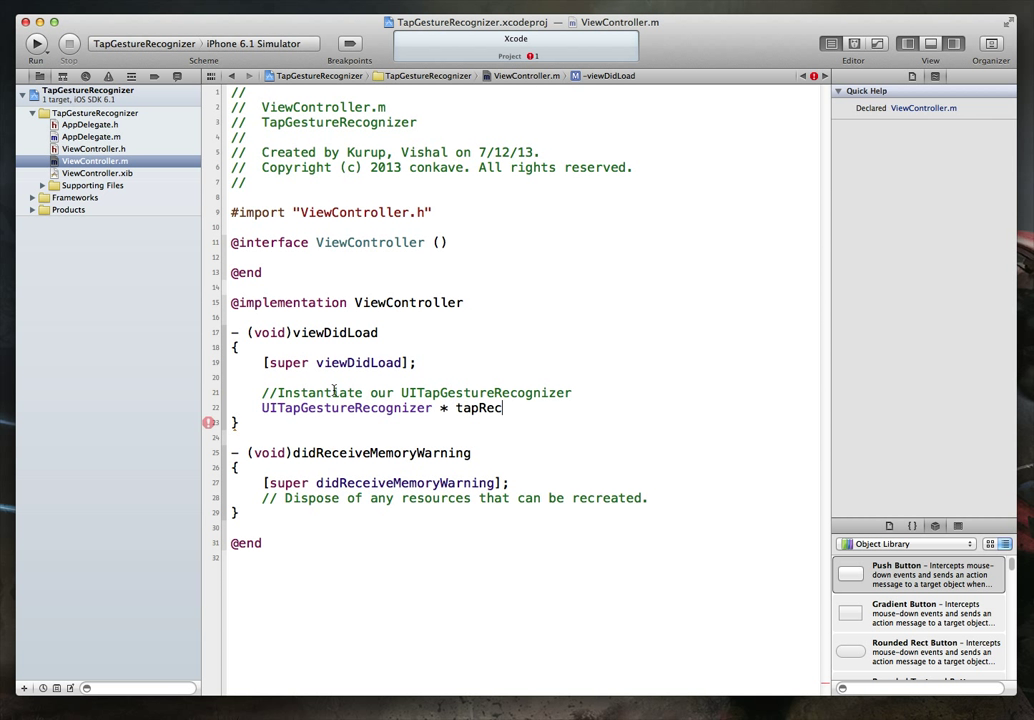
pyautogui.write('ognizer = [[UI')
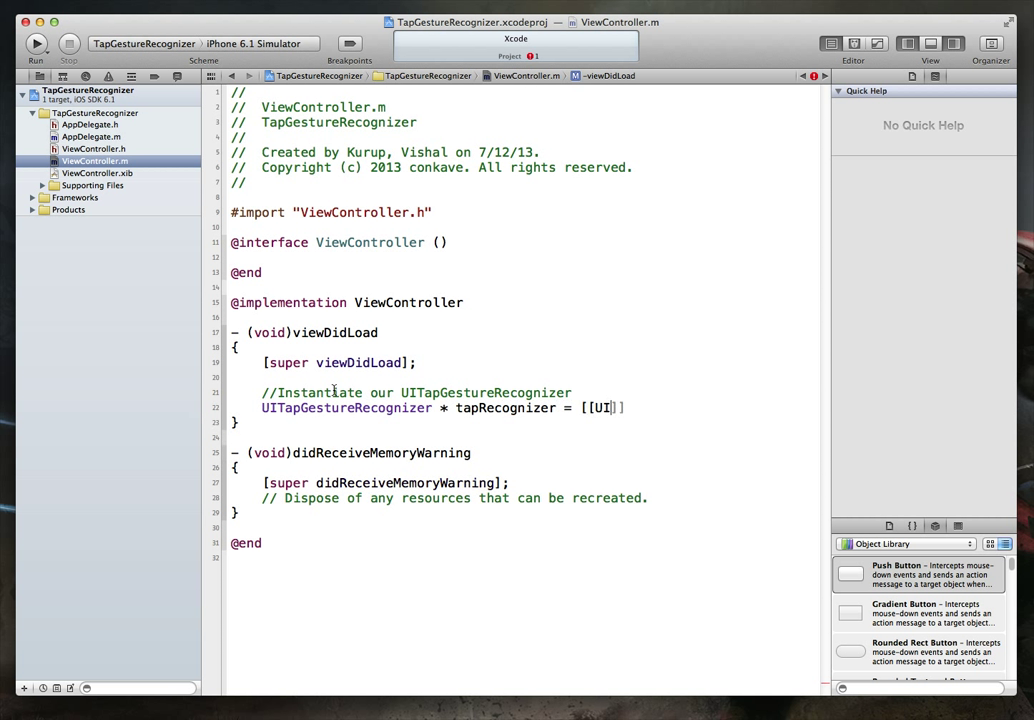
# Assign it [[UITapGestureRecognizer alloc] init..., accepting the initWithTarget:action: completion.
pyautogui.write('TapGestureRecognizer')
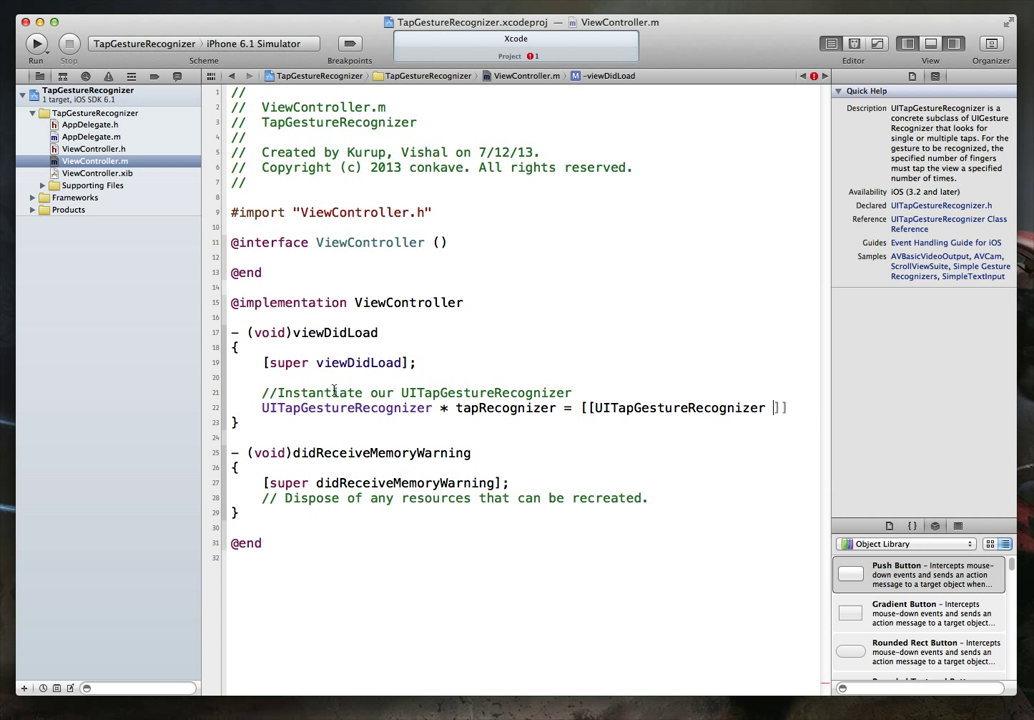
pyautogui.write('alloc')
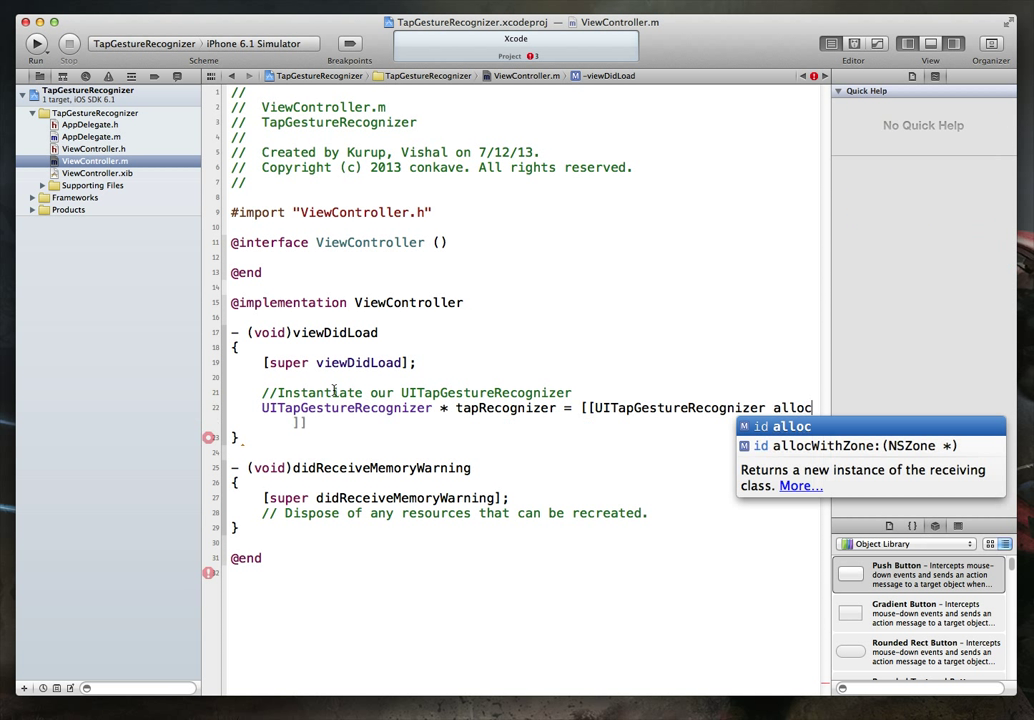
pyautogui.press('Escape')
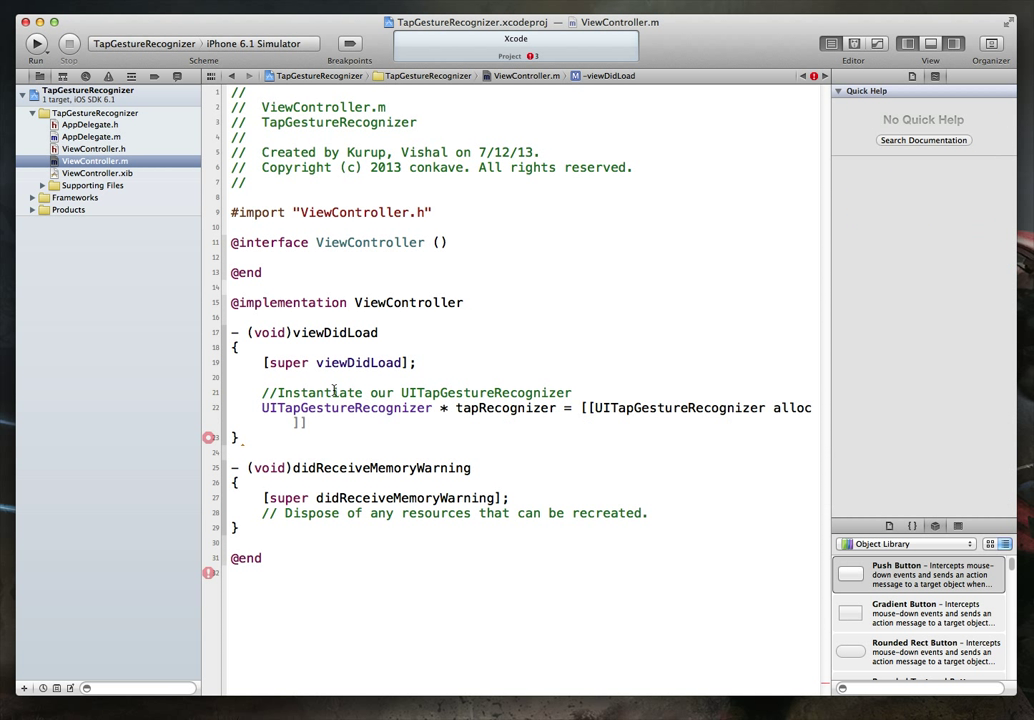
pyautogui.write('IN')
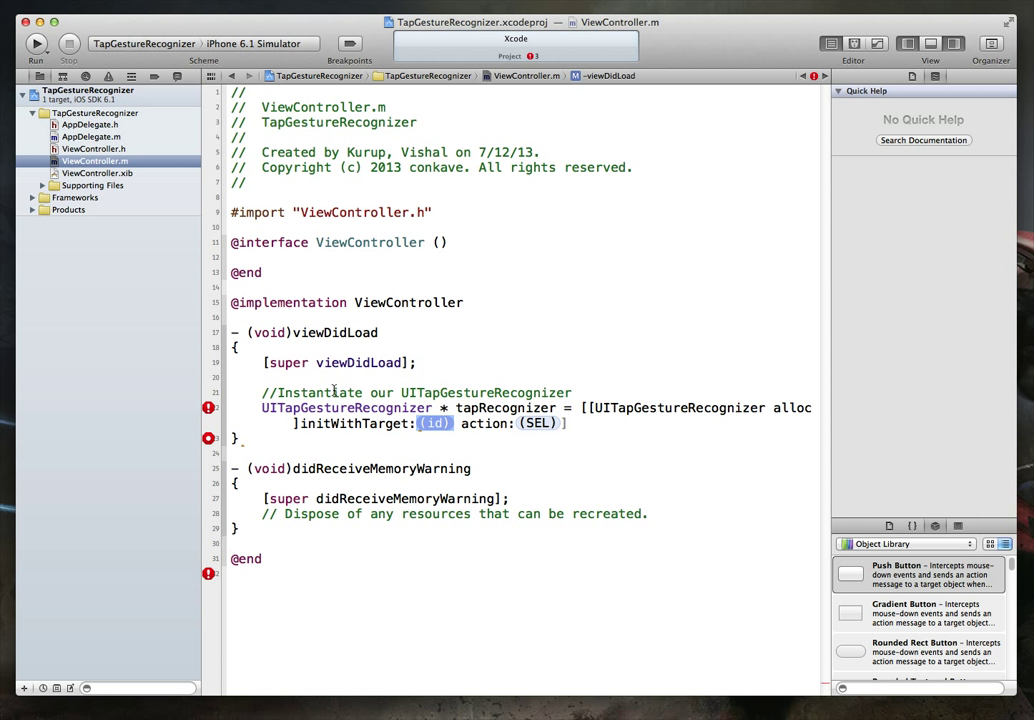
pyautogui.write('S')
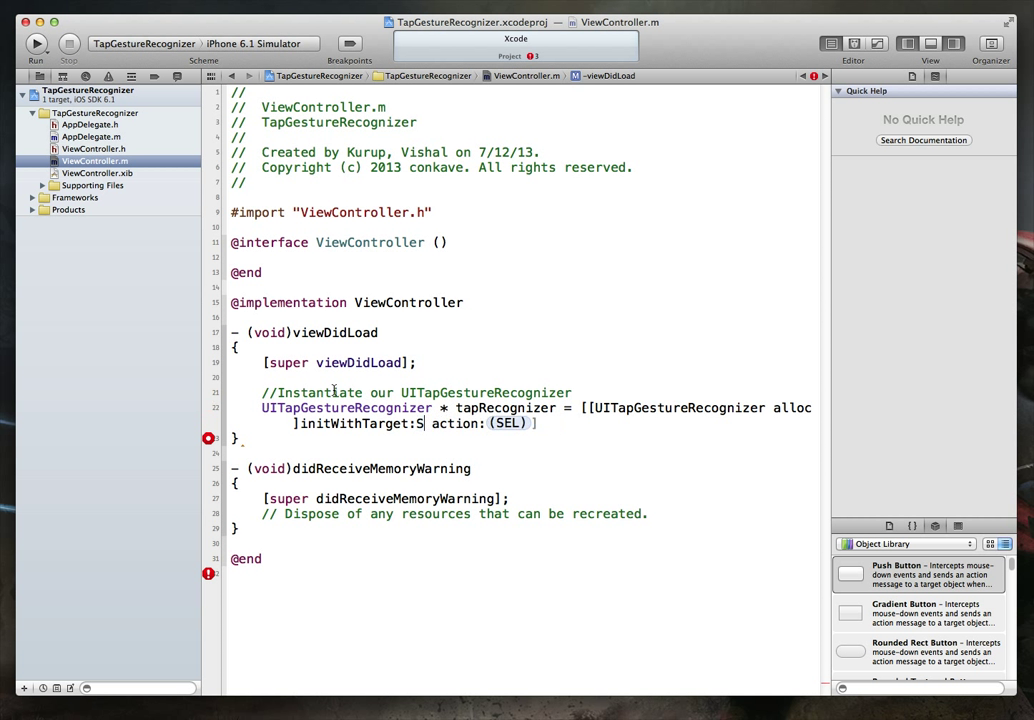
pyautogui.write('elf')
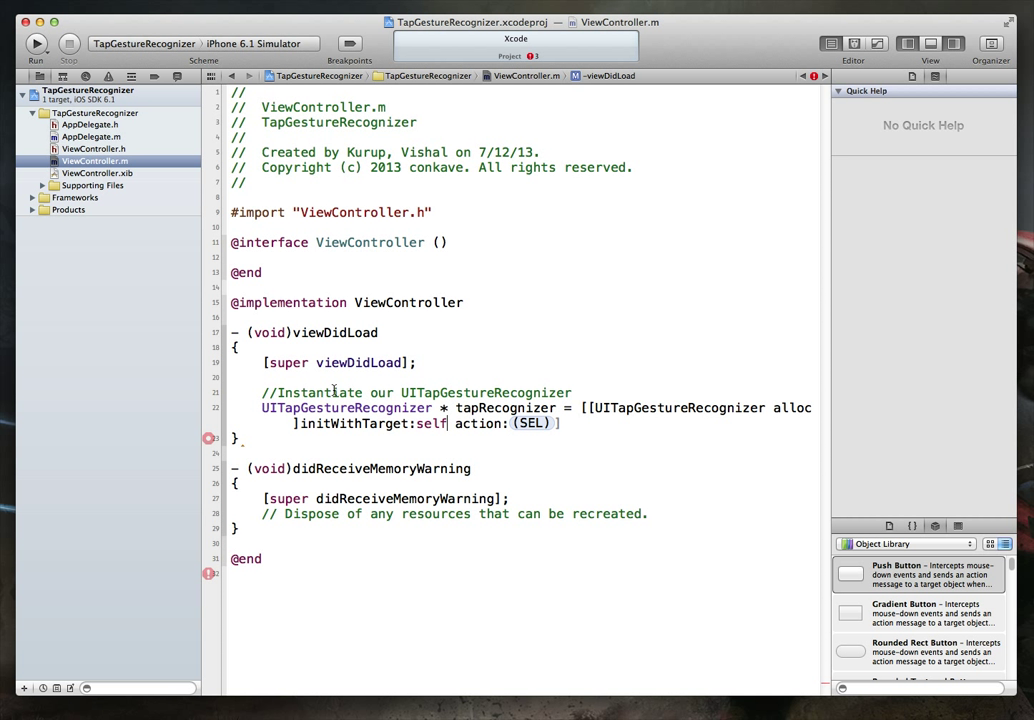
pyautogui.click(432, 424)
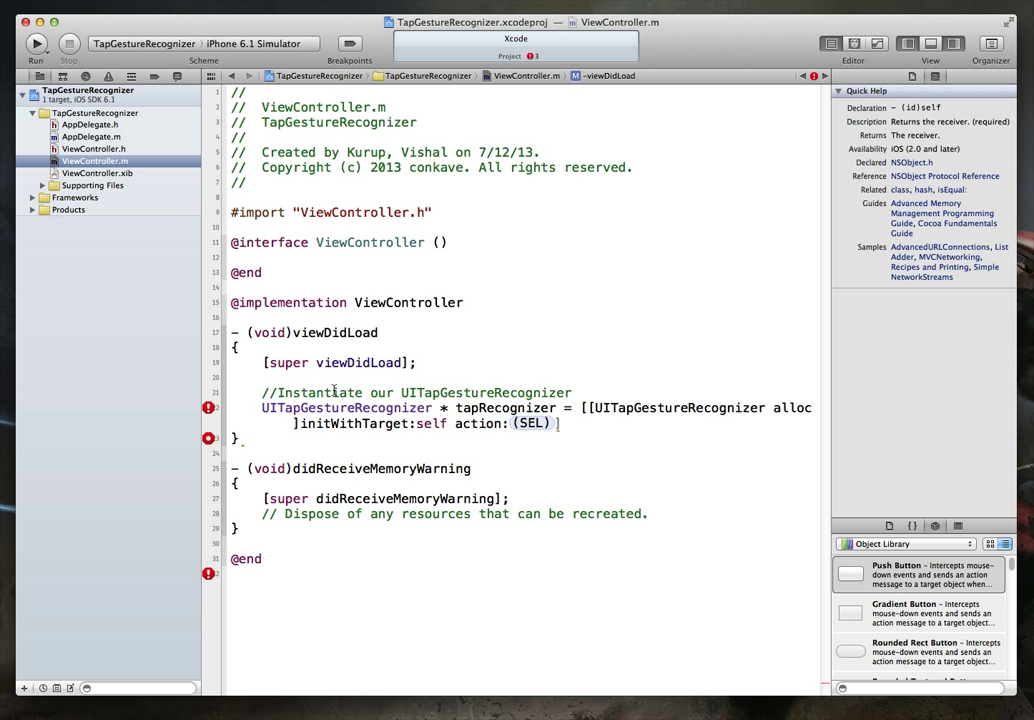
pyautogui.doubleClick(530, 424)
pyautogui.write('@')
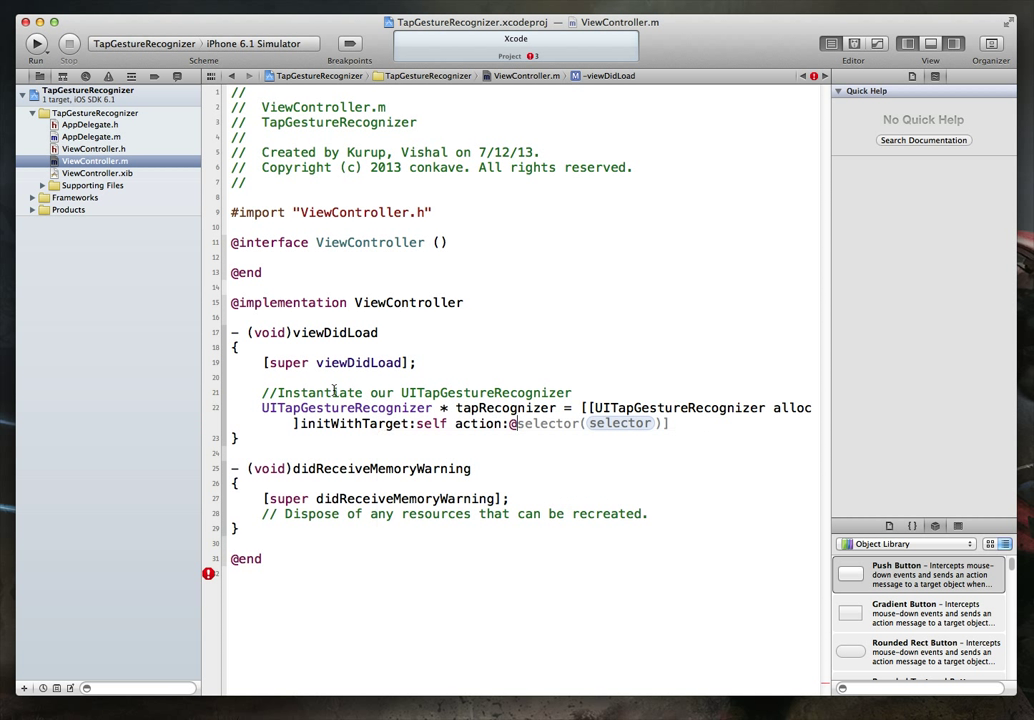
pyautogui.doubleClick(620, 424)
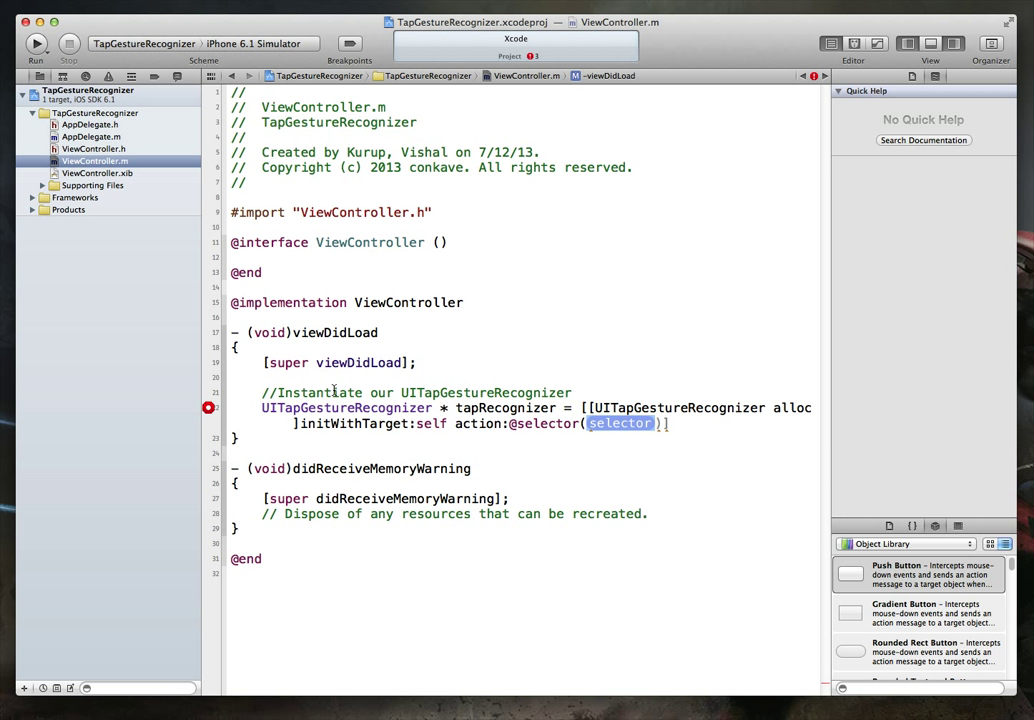
pyautogui.write('tapResponder:')
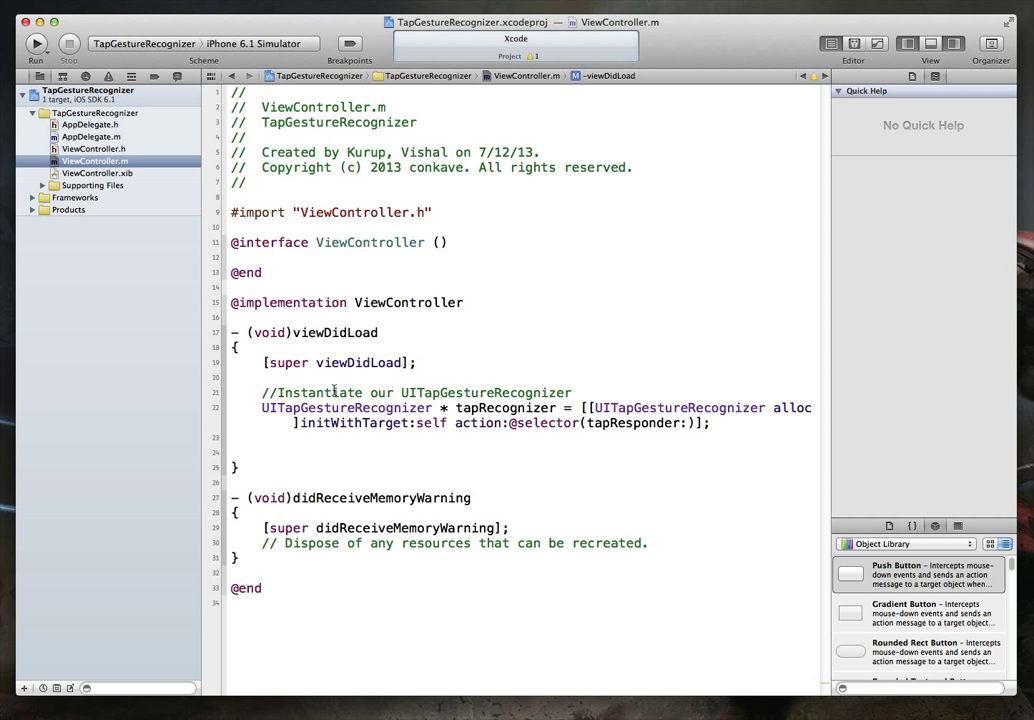
# Add a taps-needed comment and set tapRecognizer.numberOfTapsRequired = 1.
pyautogui.write('//Set the number of taps')
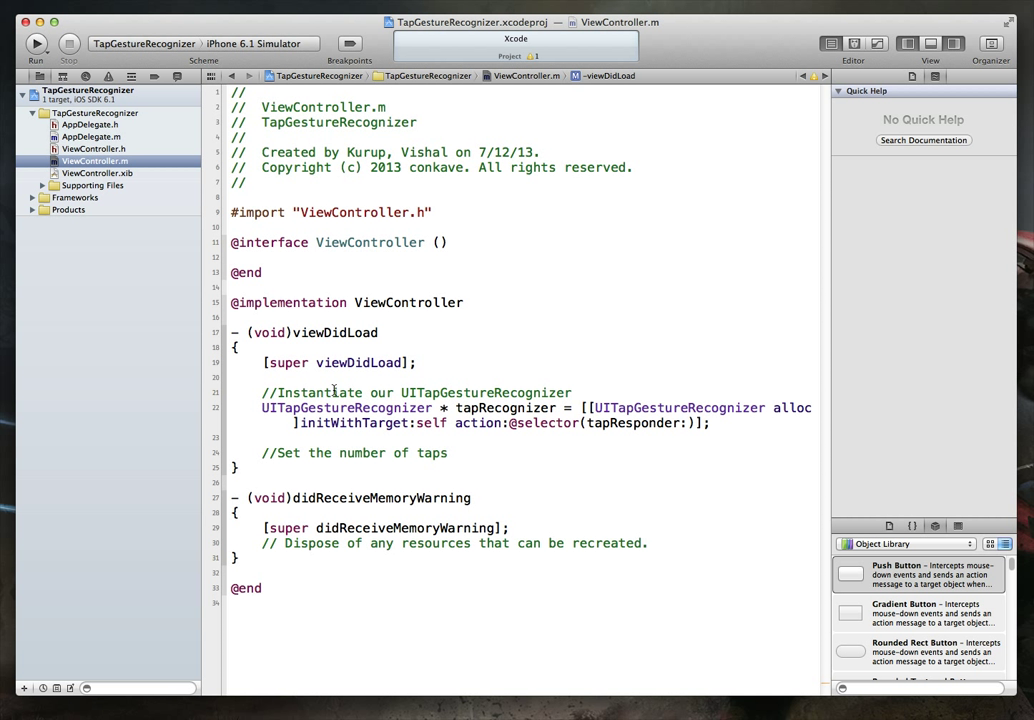
pyautogui.click(456, 452)
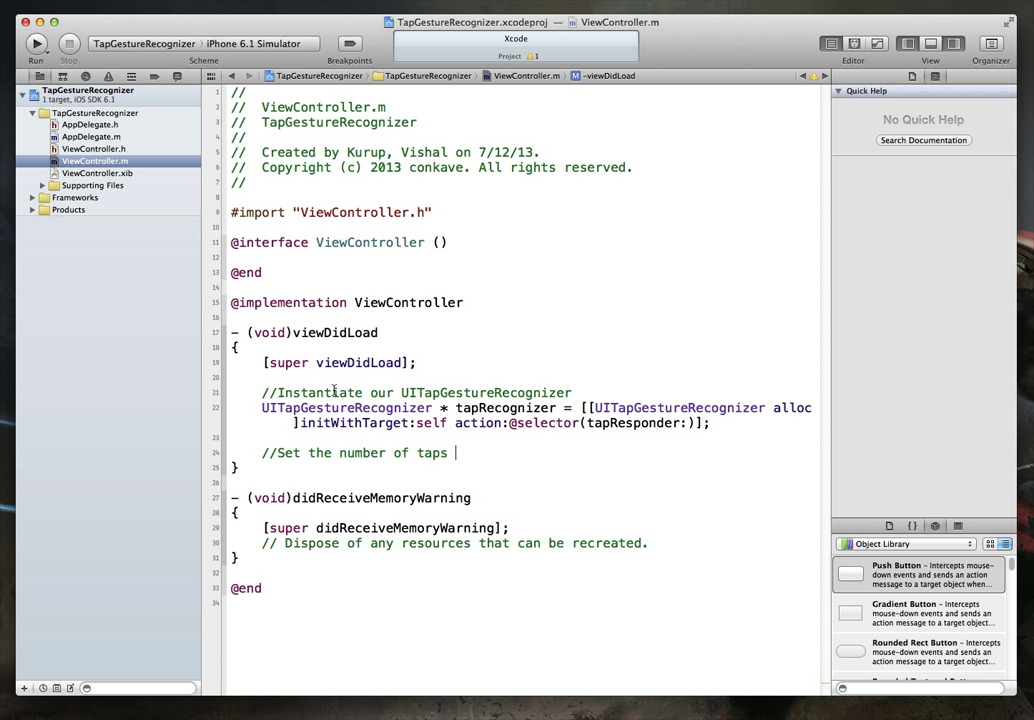
pyautogui.write('needed for the ges')
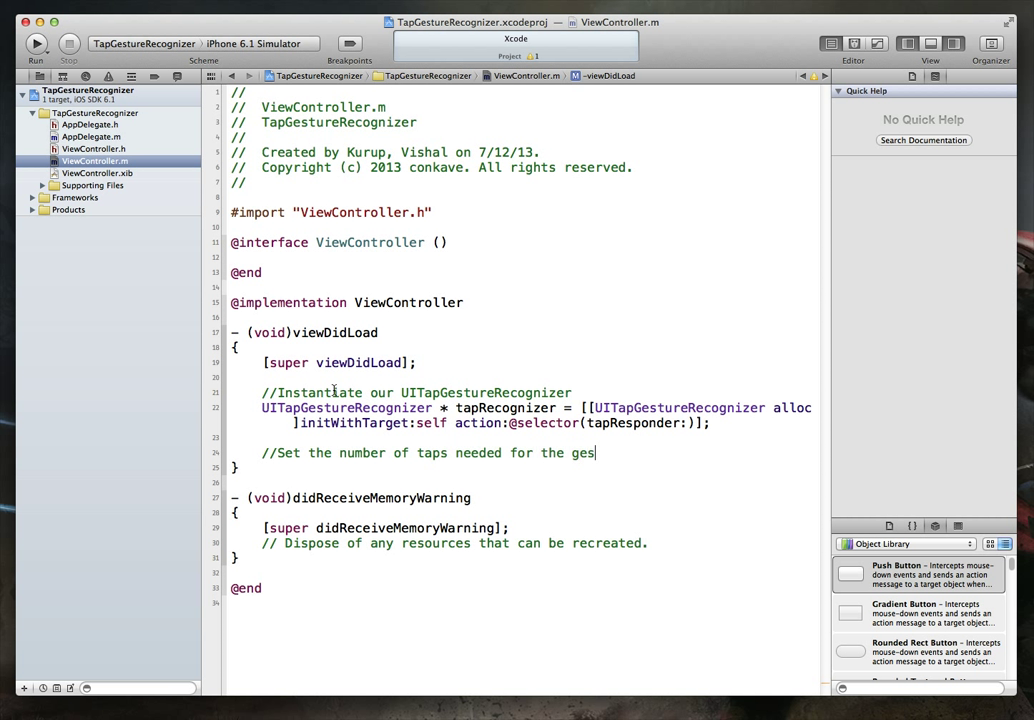
pyautogui.write('ture to be re')
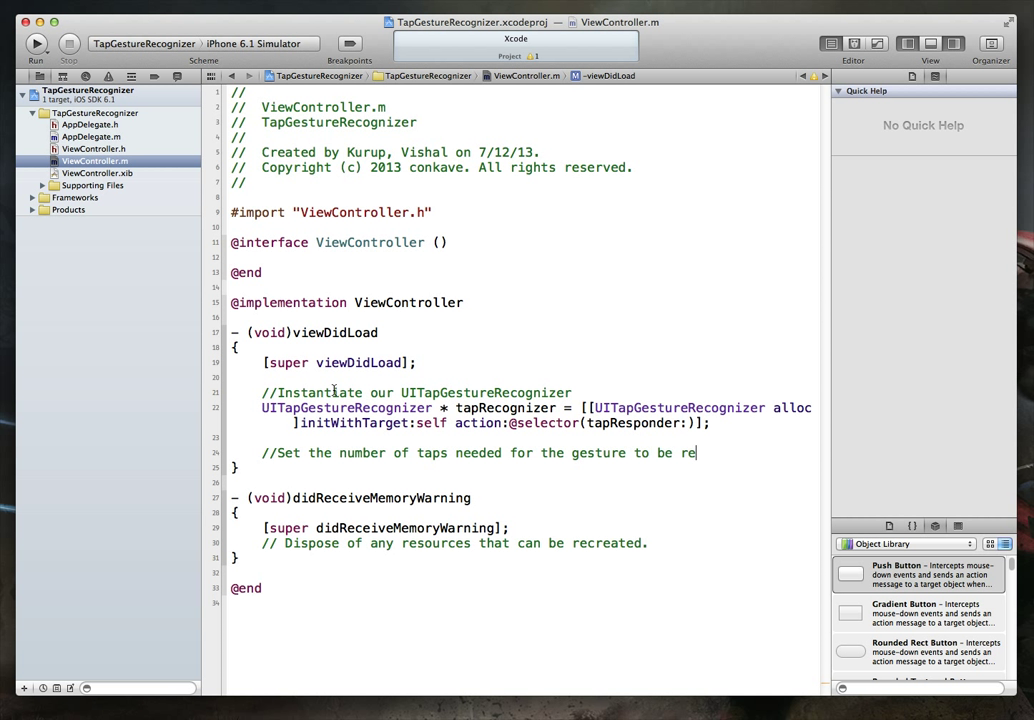
pyautogui.write('cognized')
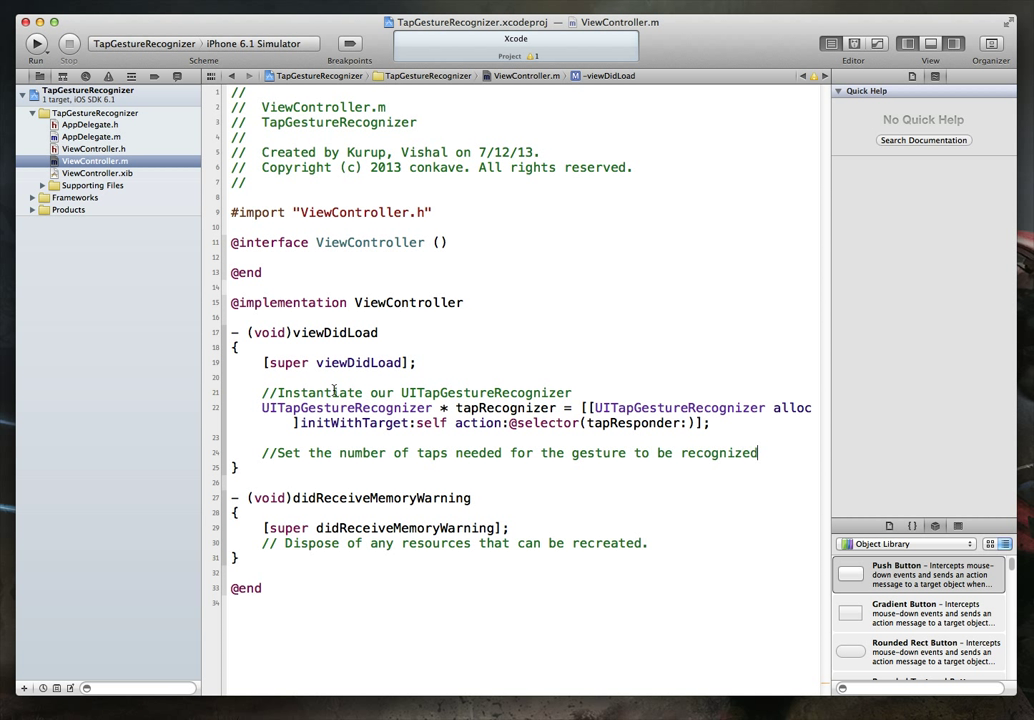
pyautogui.write('ta')
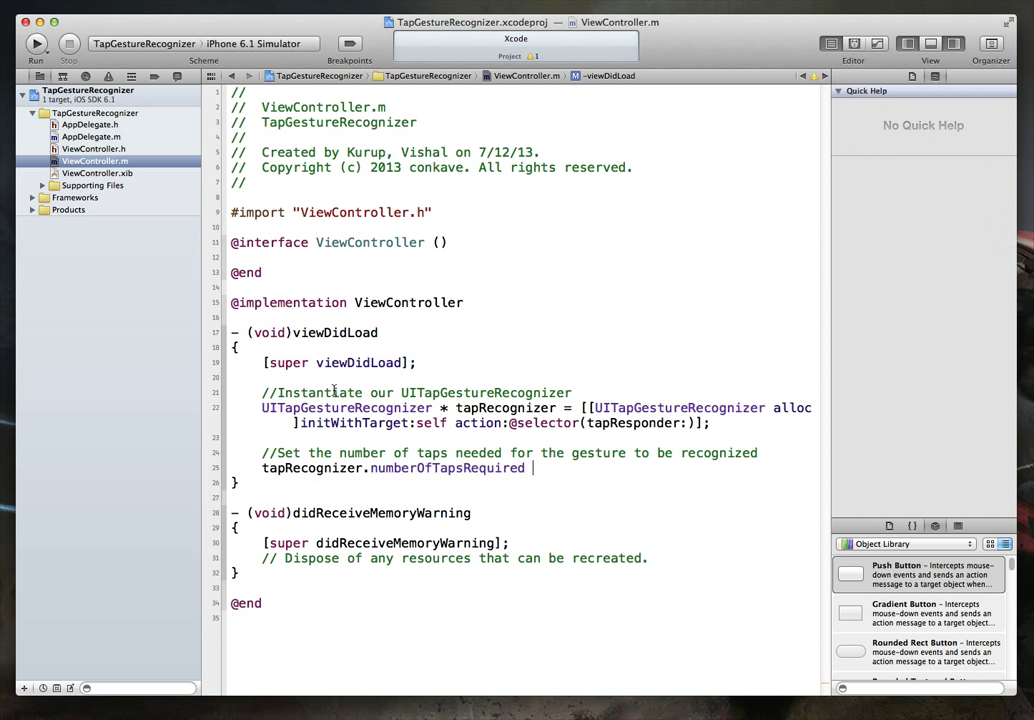
pyautogui.write('= 1;')
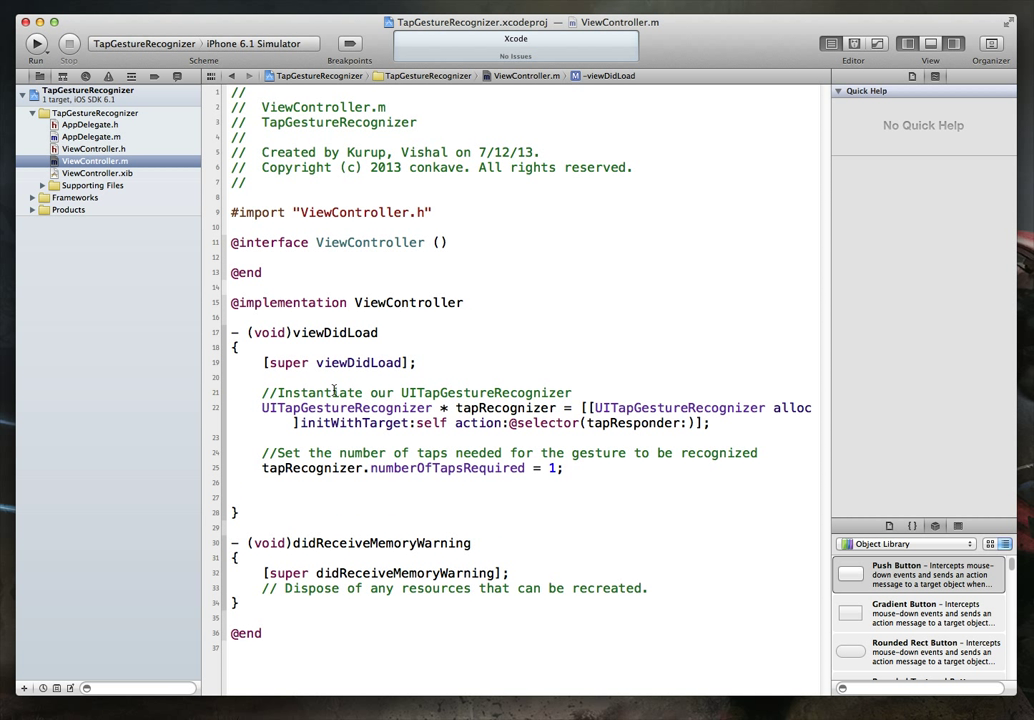
# Add a fingers-on-screen comment, set tapRecognizer.numberOfTouchesRequired = 1, and start a new comment.
pyautogui.write('//Set the number')
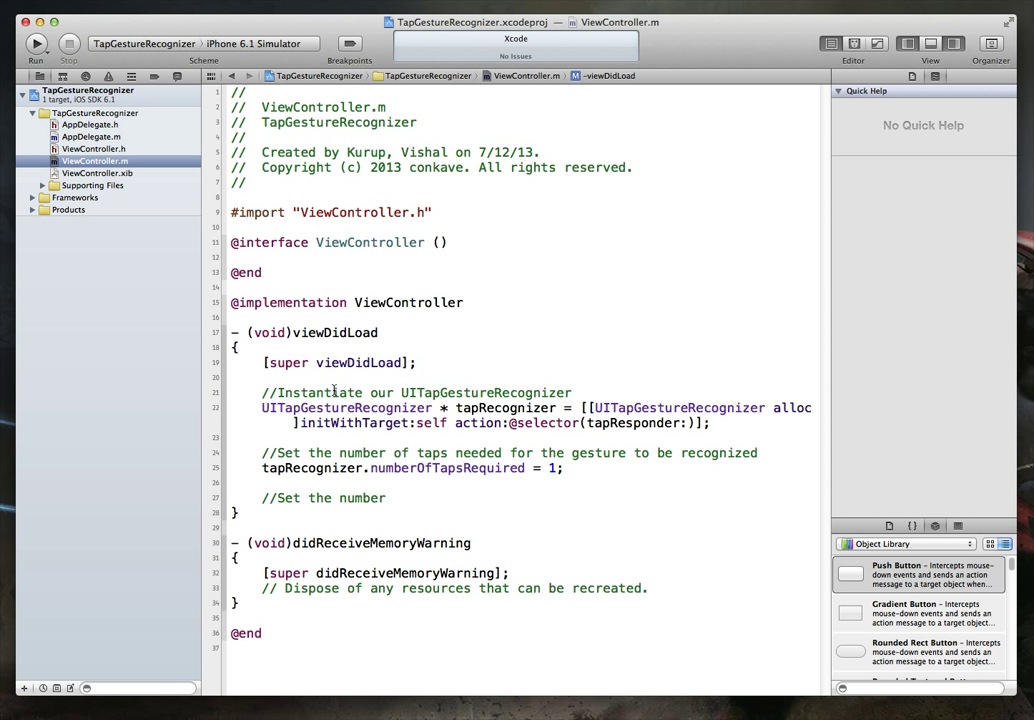
pyautogui.write('of')
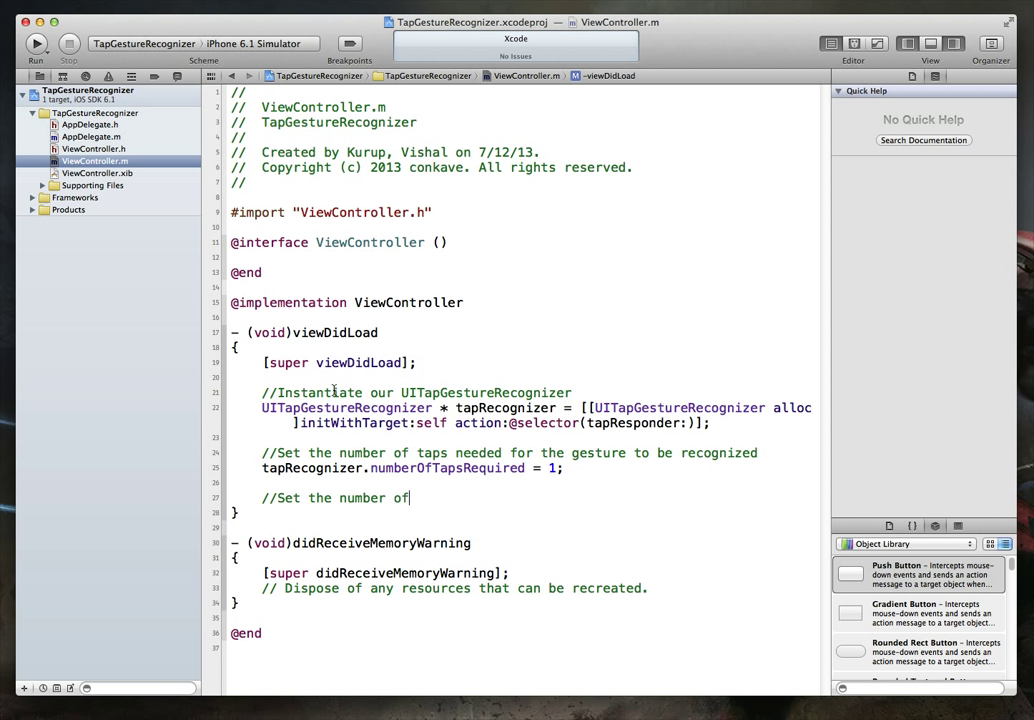
pyautogui.write('finger')
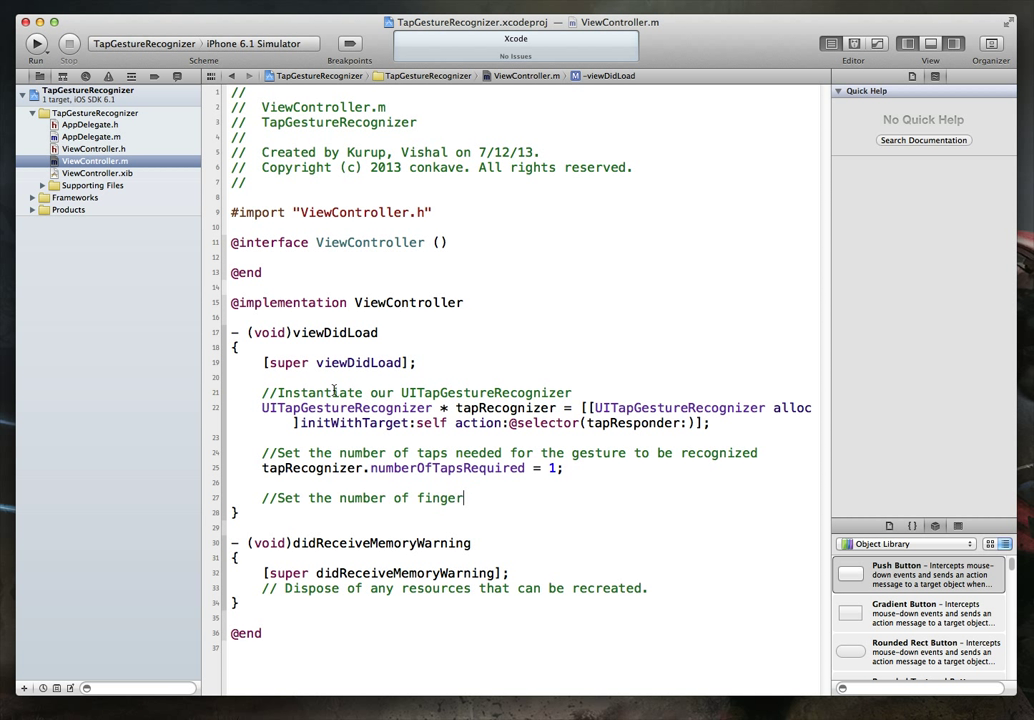
pyautogui.write('s that need to')
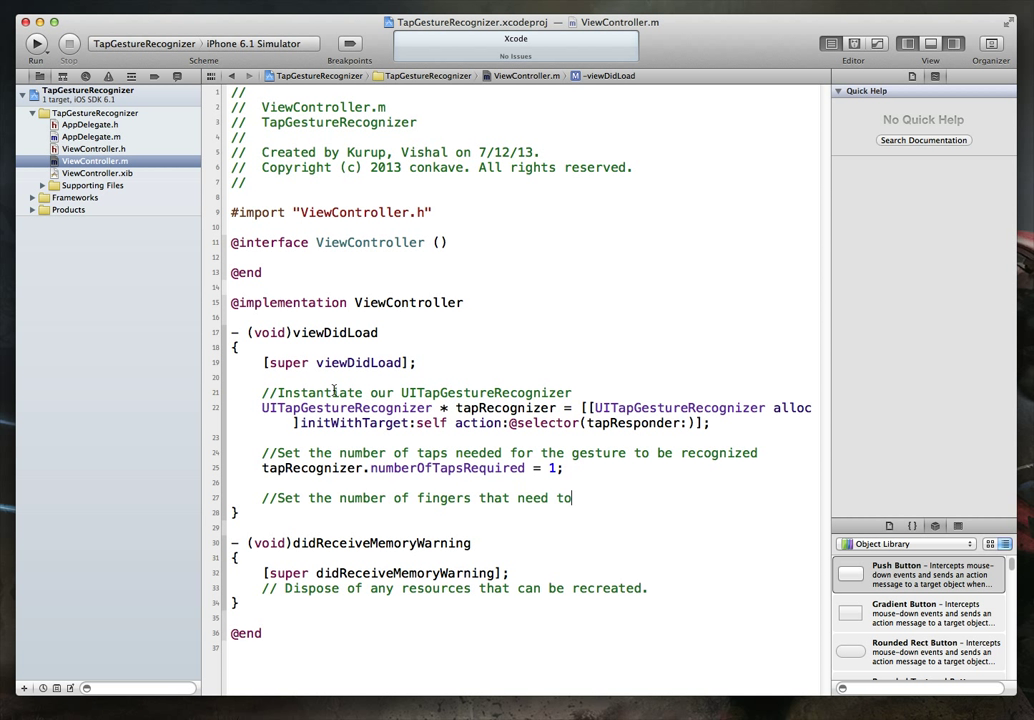
pyautogui.write('be on the screen for')
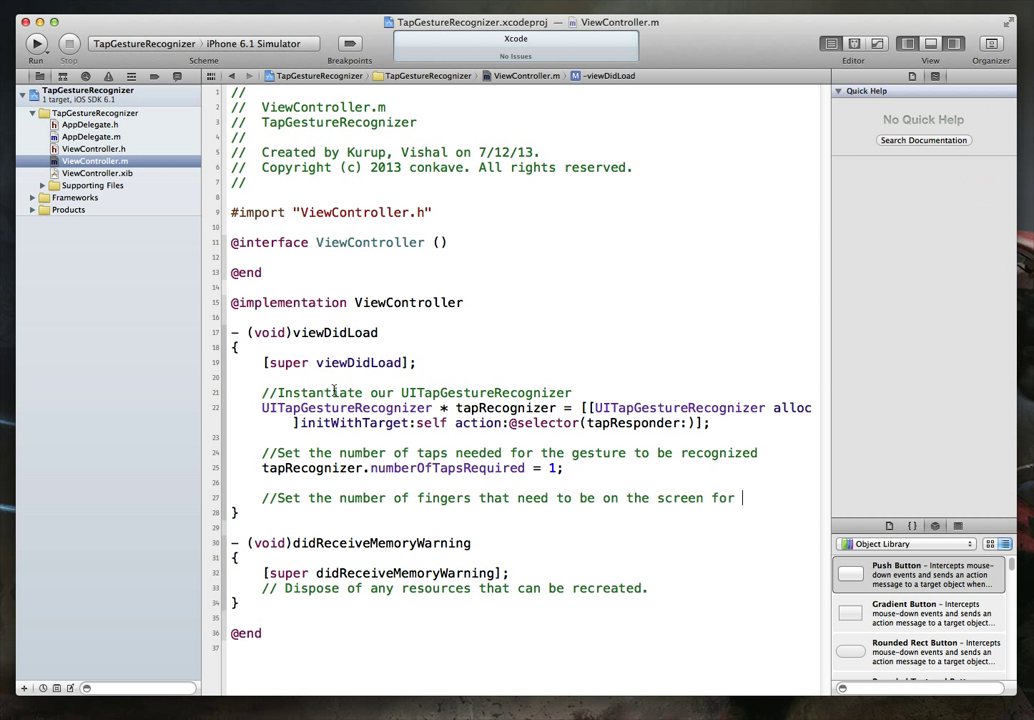
pyautogui.write('//the gesture to be recognized')
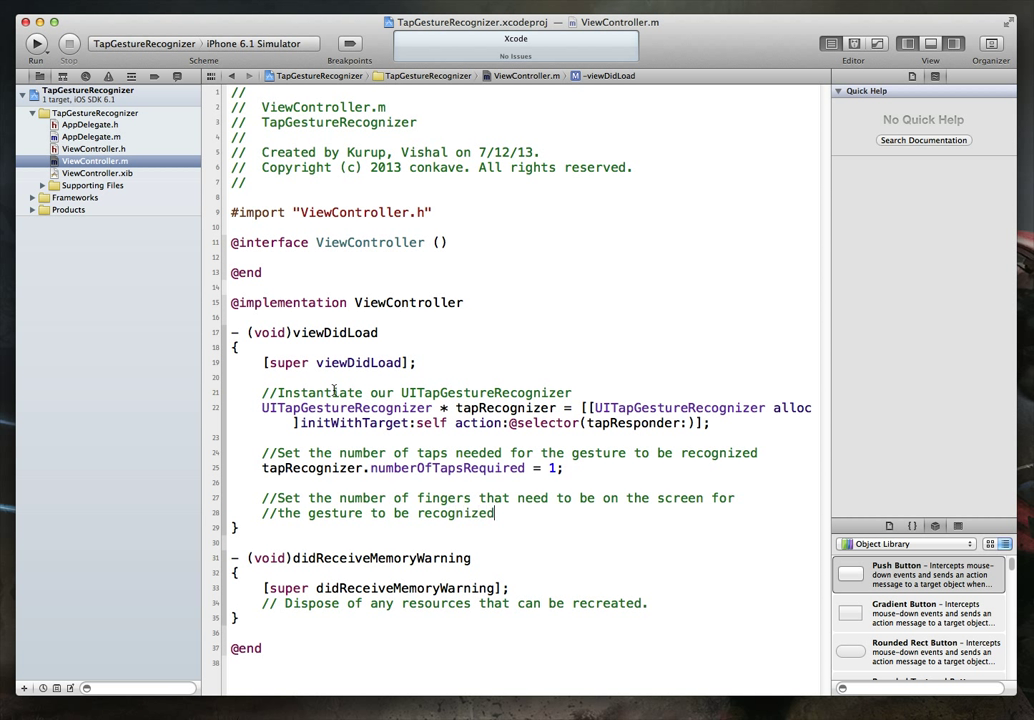
pyautogui.write('tapRecognizer')
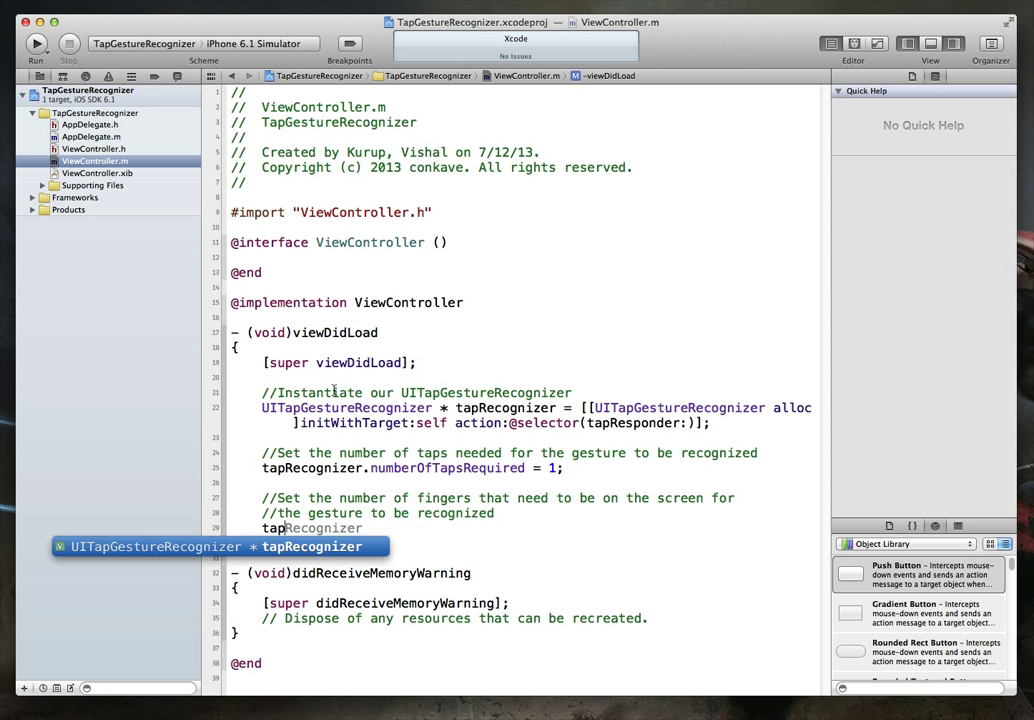
pyautogui.write('.ppp')
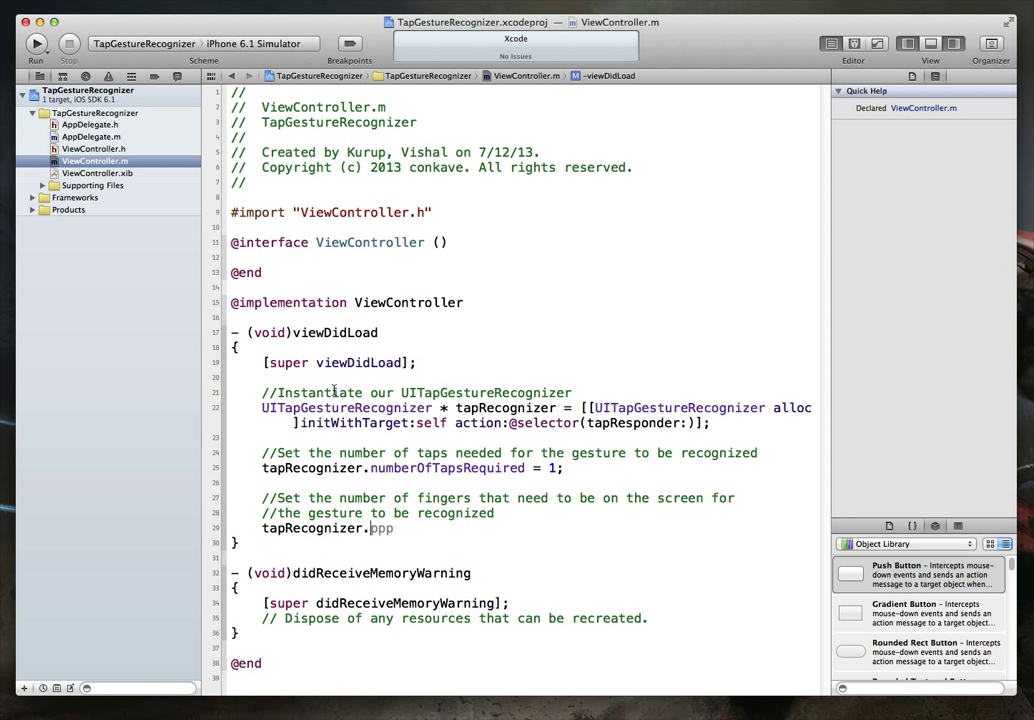
pyautogui.write('numberOfTouchesRequired')
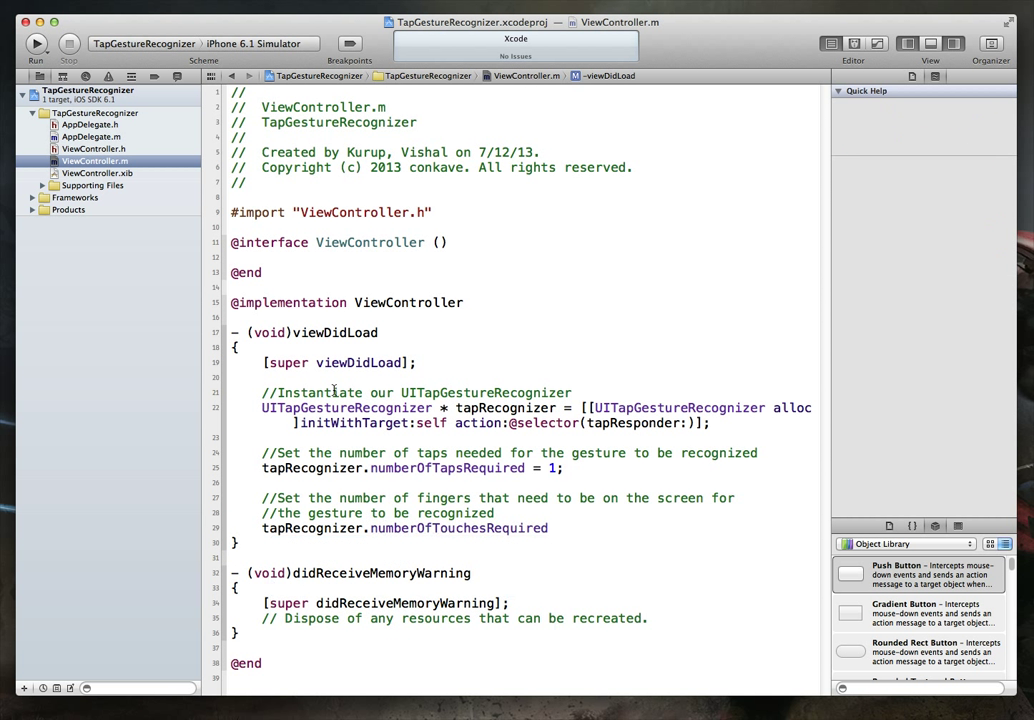
pyautogui.write('= 1;')
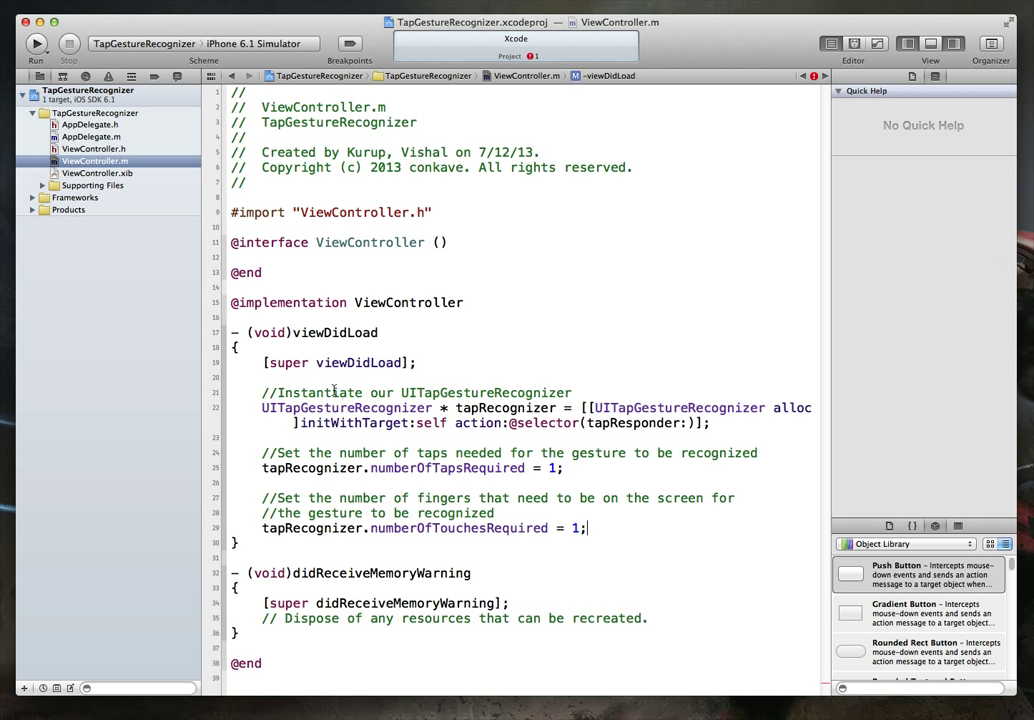
pyautogui.write('//')
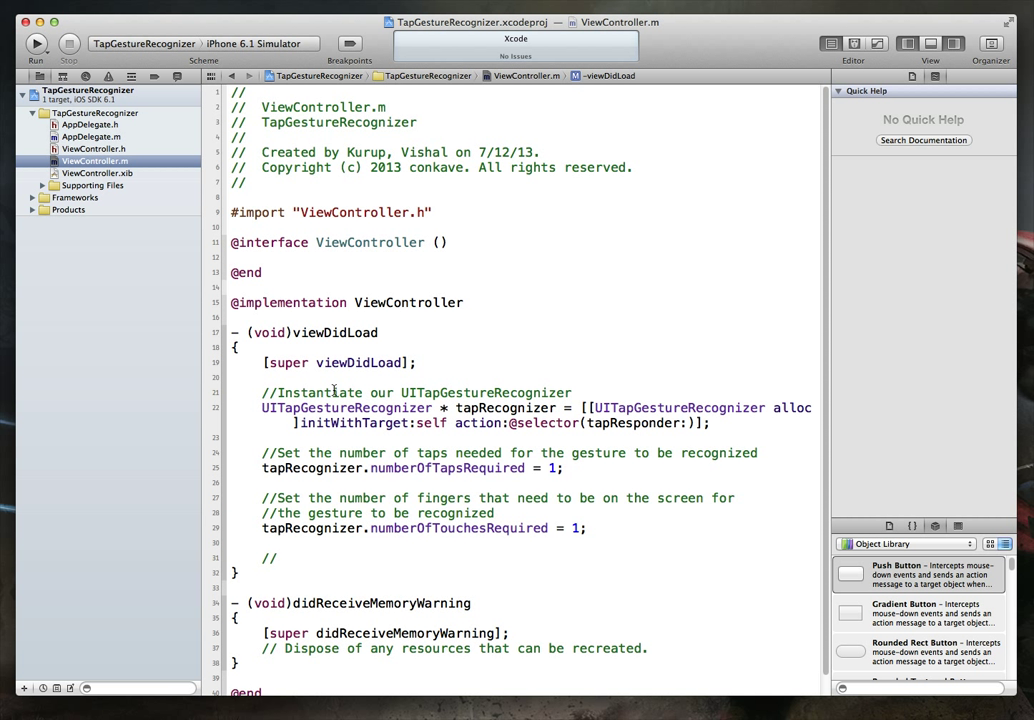
# Write 'Add the gesture recognizer to our view' and [self.view addGestureRecognizer:tapRecognizer].
pyautogui.click(278, 558)
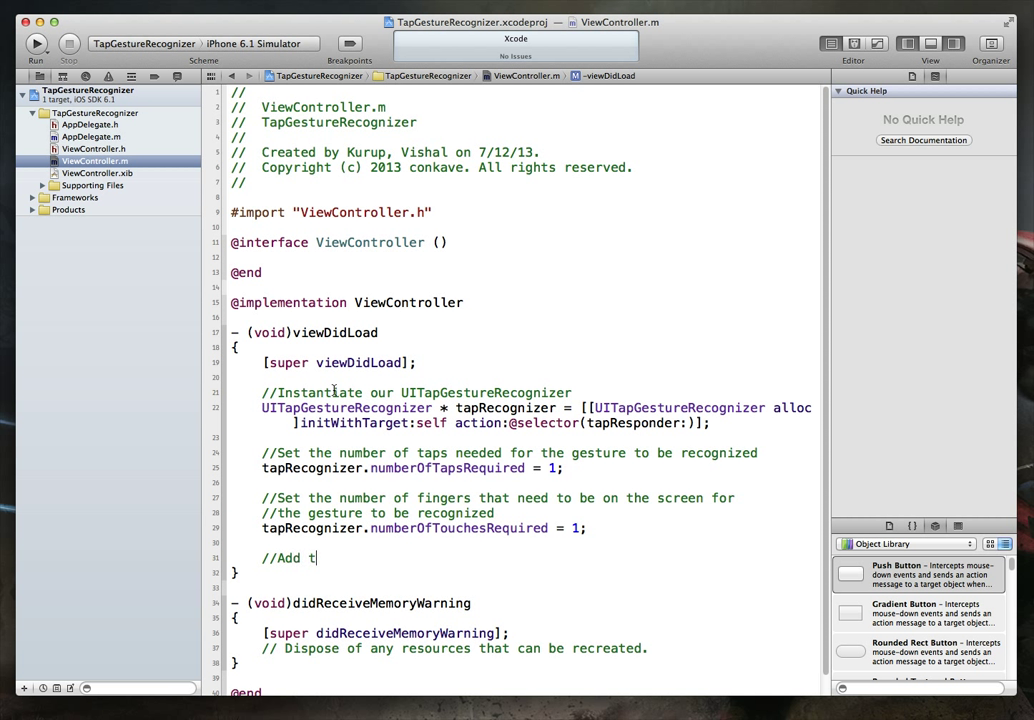
pyautogui.write('he gest')
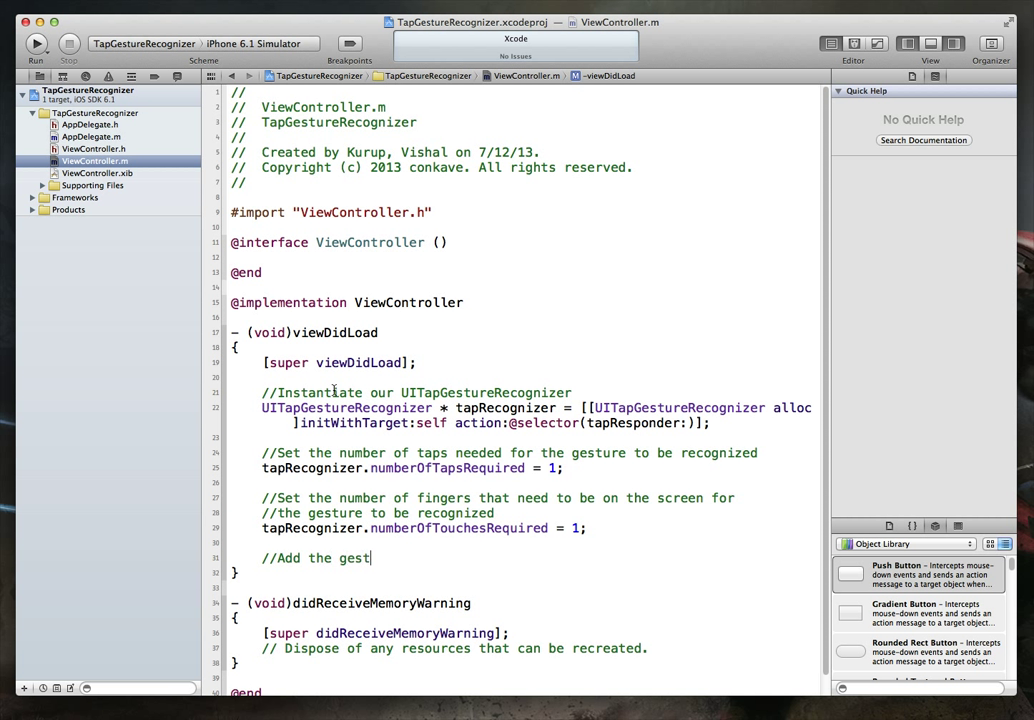
pyautogui.write('re recognizer')
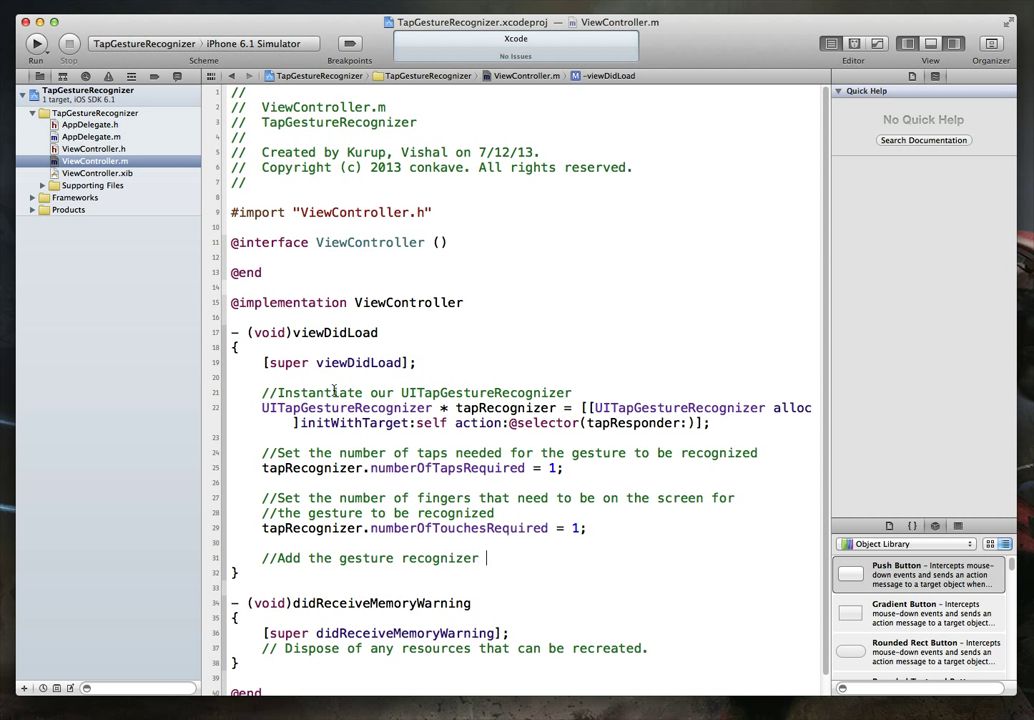
pyautogui.write('to our')
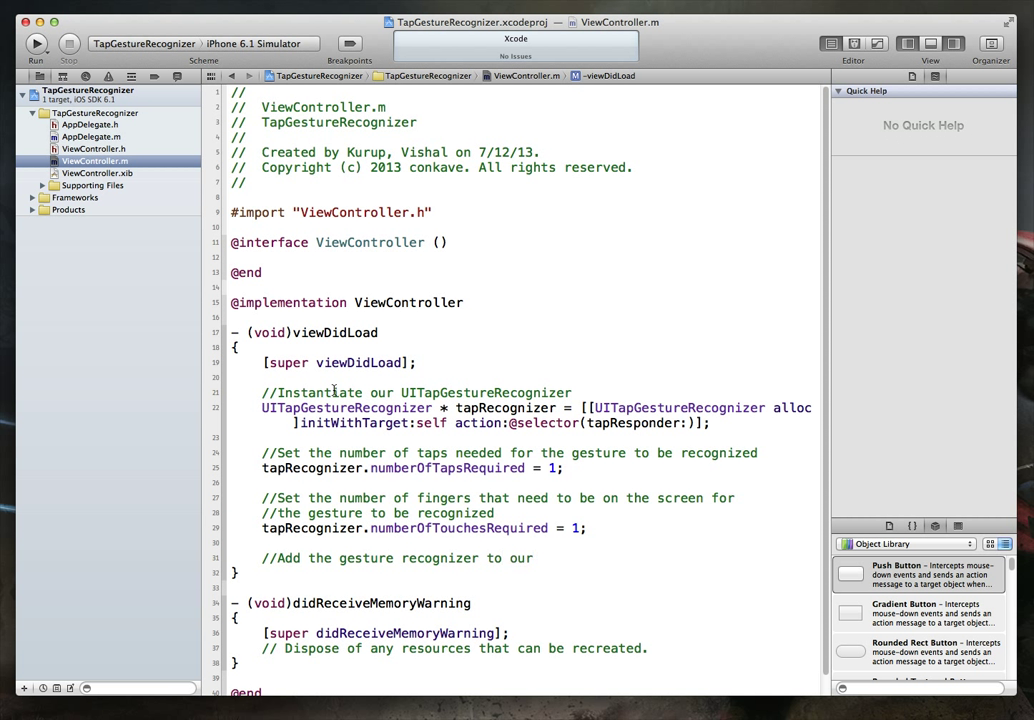
pyautogui.write('view')
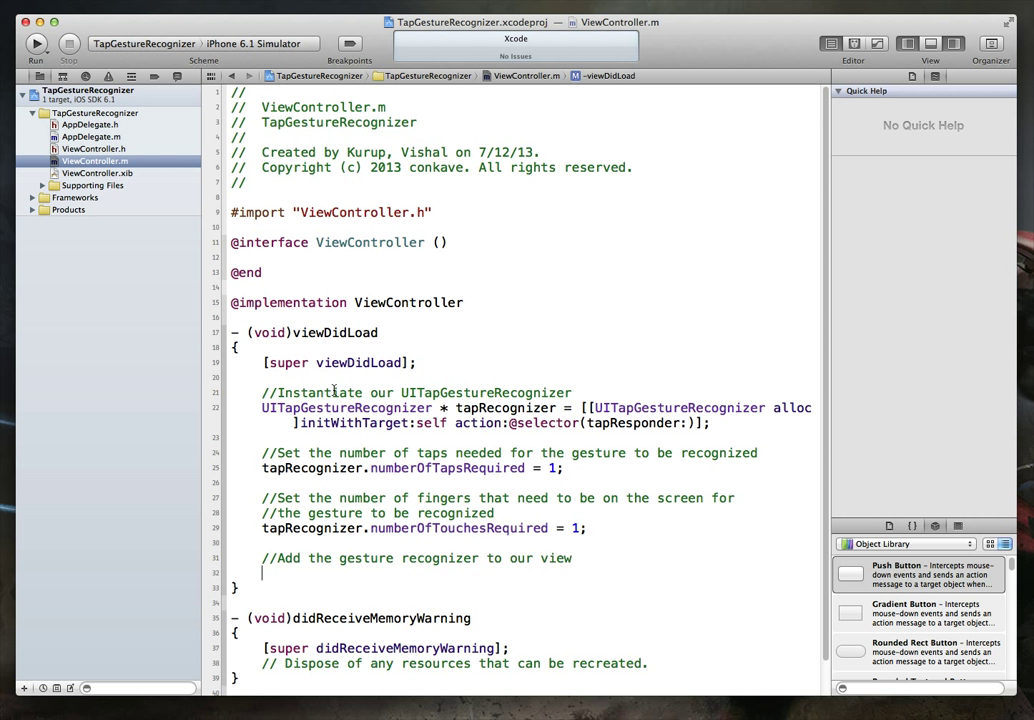
pyautogui.write('[self.view addGestureRecognizer:(UIGestureRecognizer *')
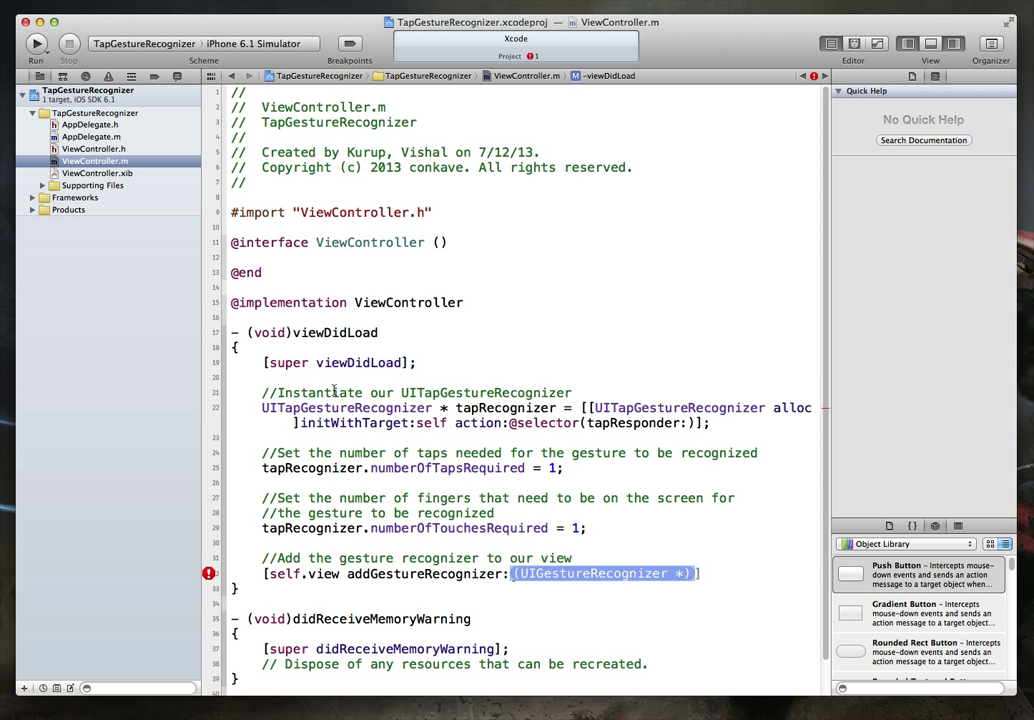
pyautogui.write('tapRecognizer')
pyautogui.write('- (void')
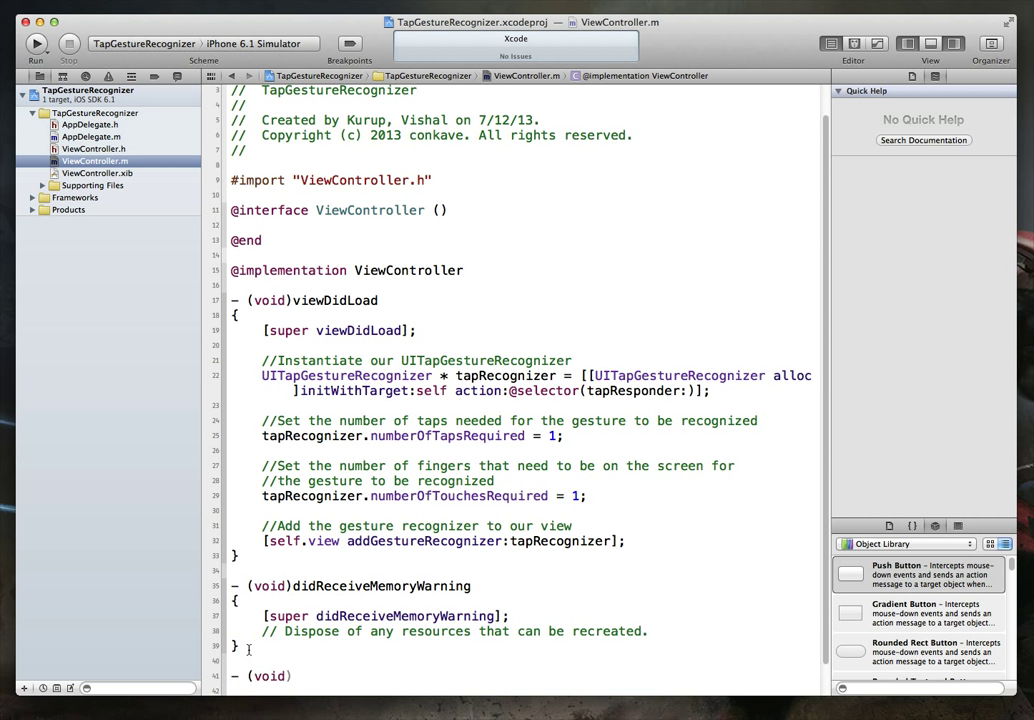
# Declare - (void)tapResponder:(UITapGestureRecognizer *)sender below didReceiveMemoryWarning.
pyautogui.write('ta')
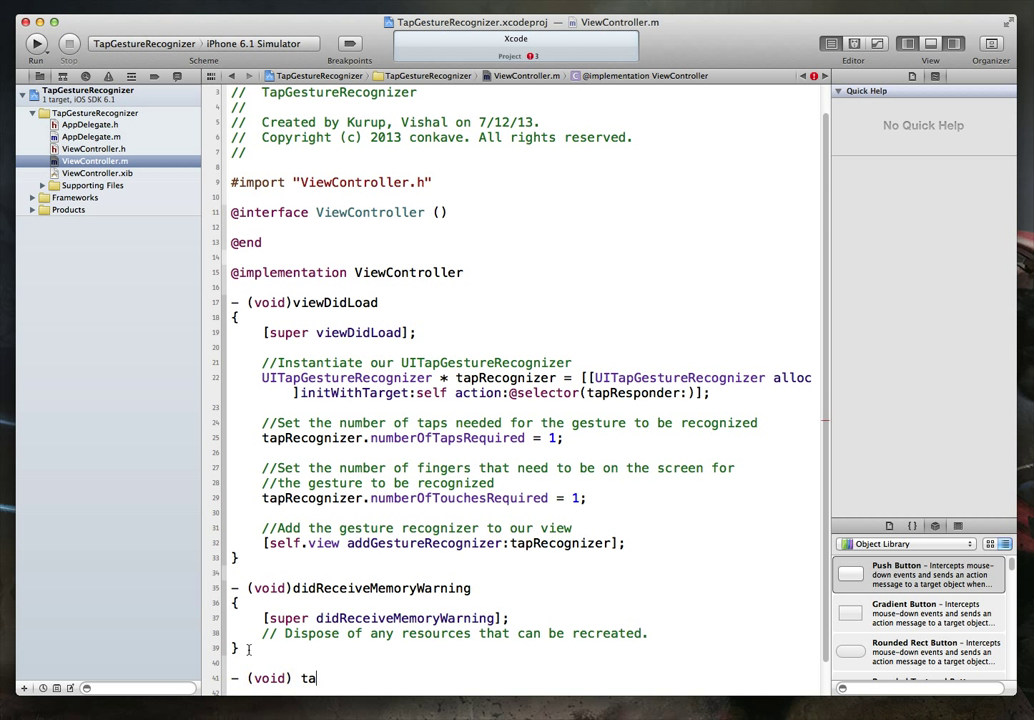
pyautogui.write('p')
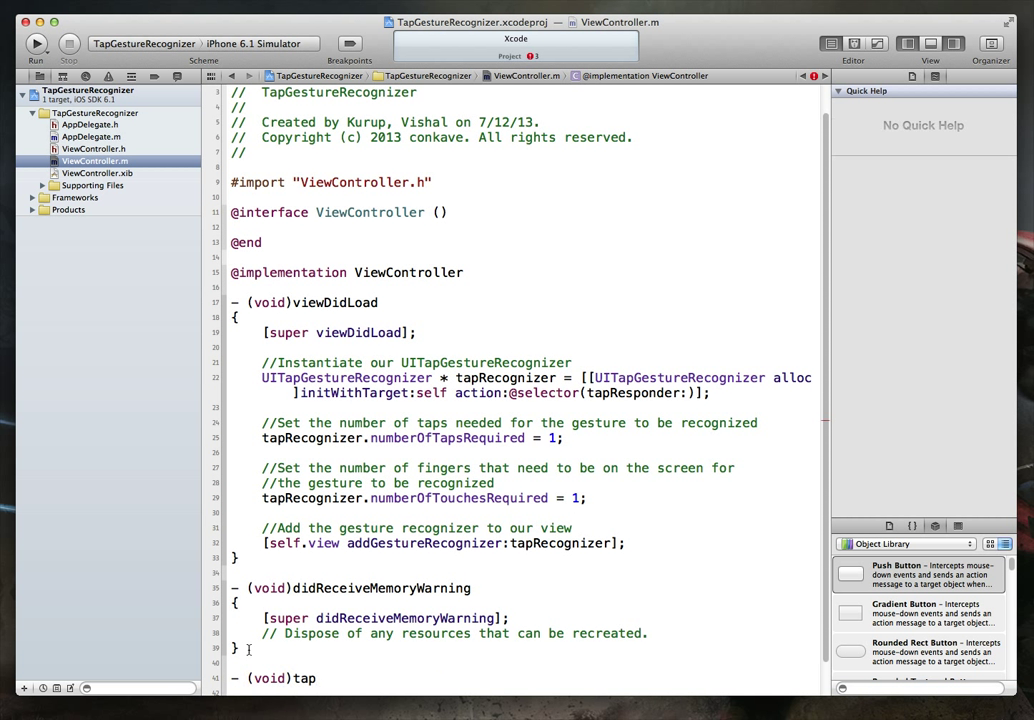
pyautogui.write('Responder: (UITapGestureRecognizer *')
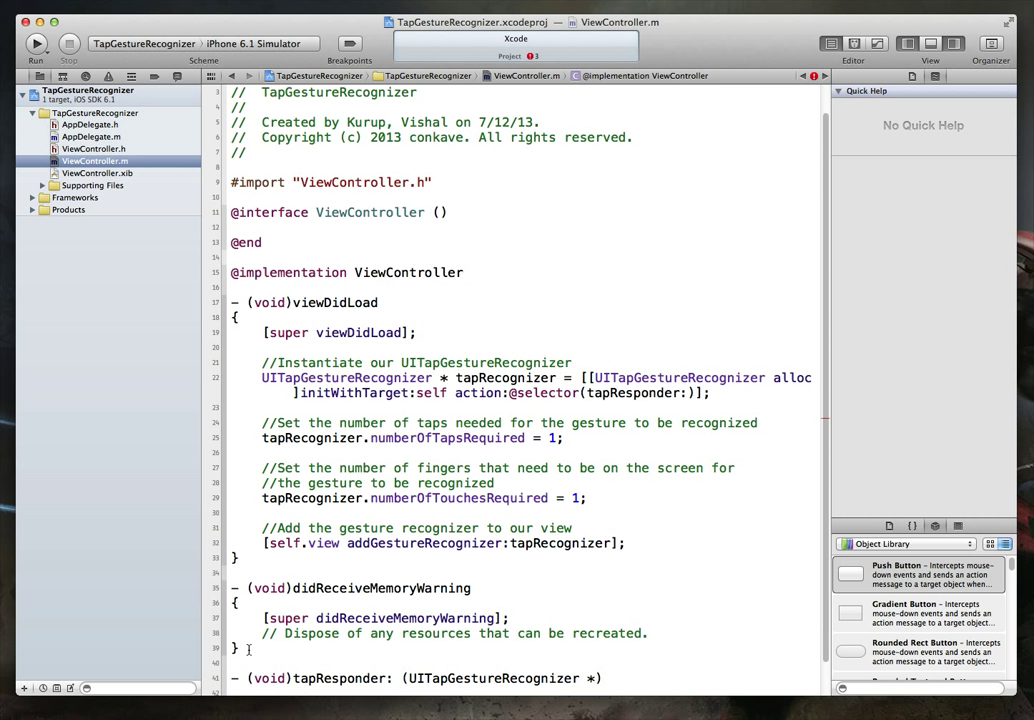
pyautogui.write('ppp')
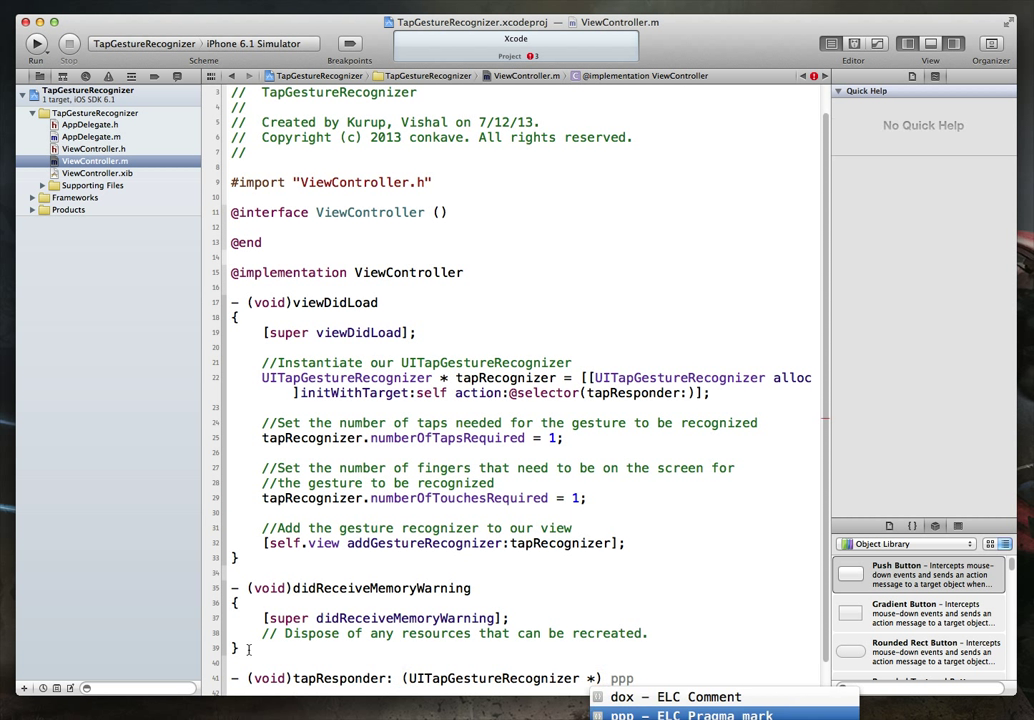
pyautogui.write('sender')
pyautogui.write('NSLo')
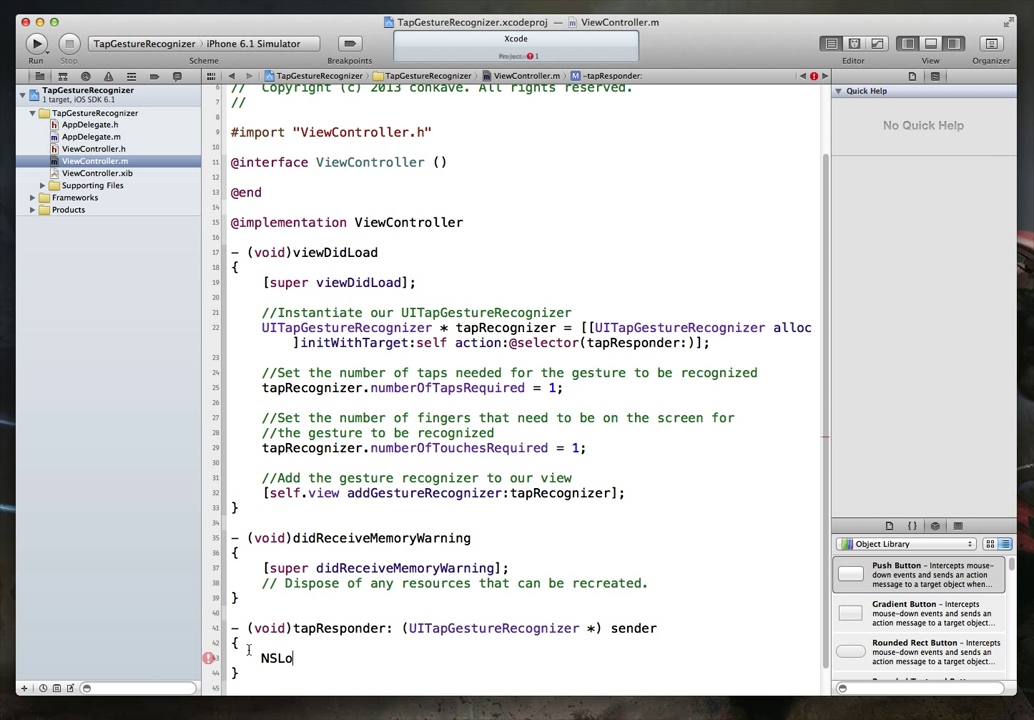
# Make the method body NSLog(@"Single tap detected");.
pyautogui.write('g(')
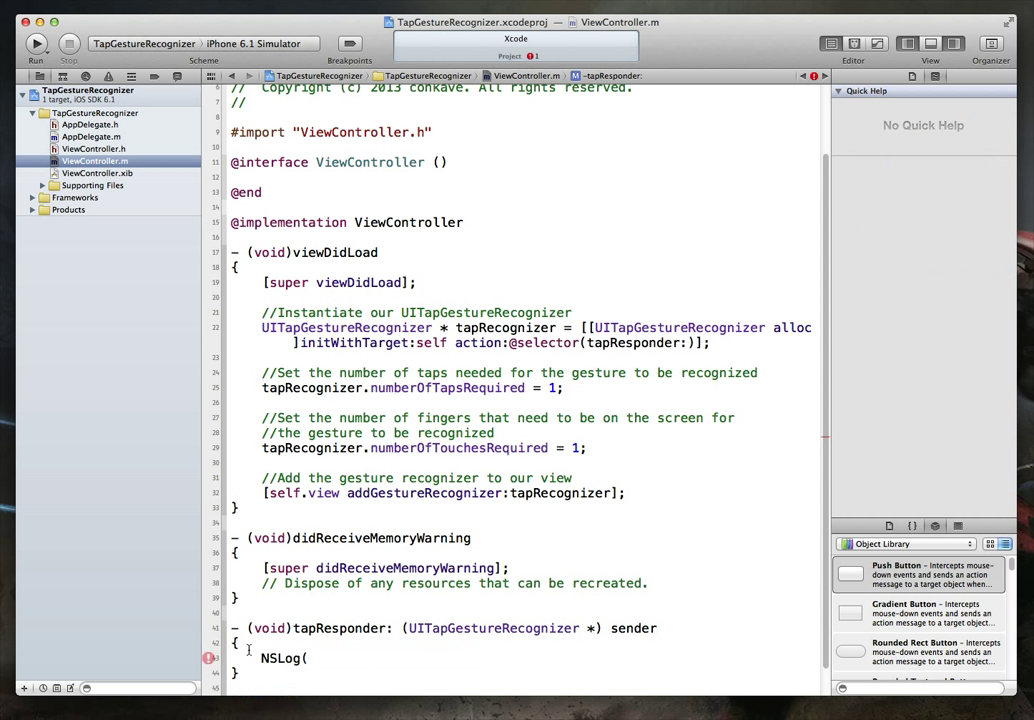
pyautogui.write('@"Single')
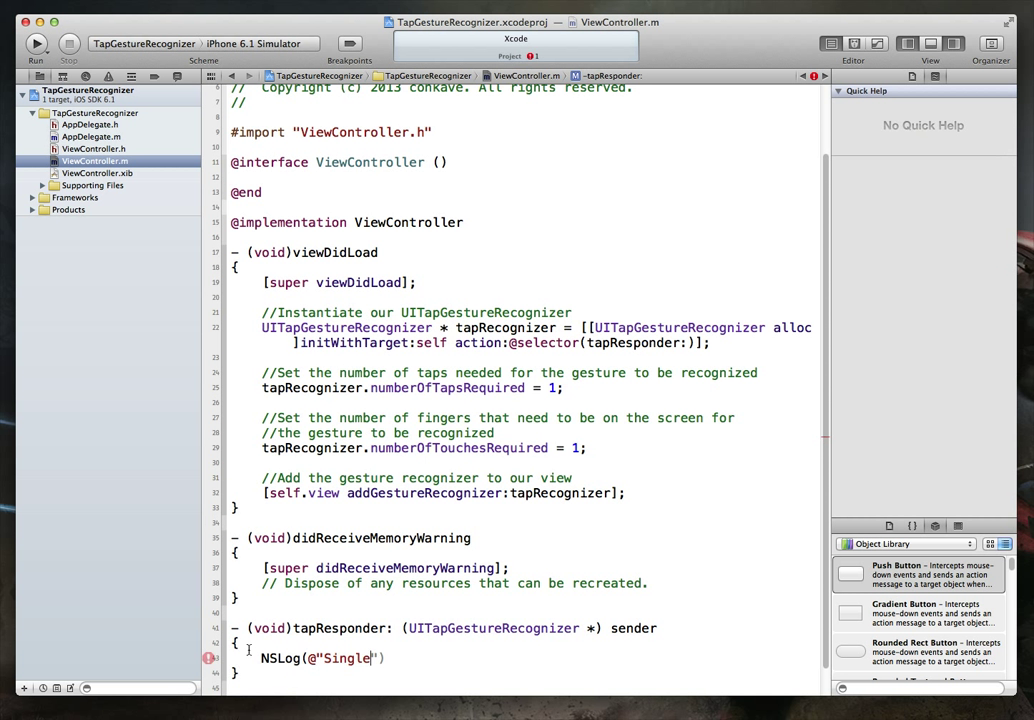
pyautogui.write('tap detected')
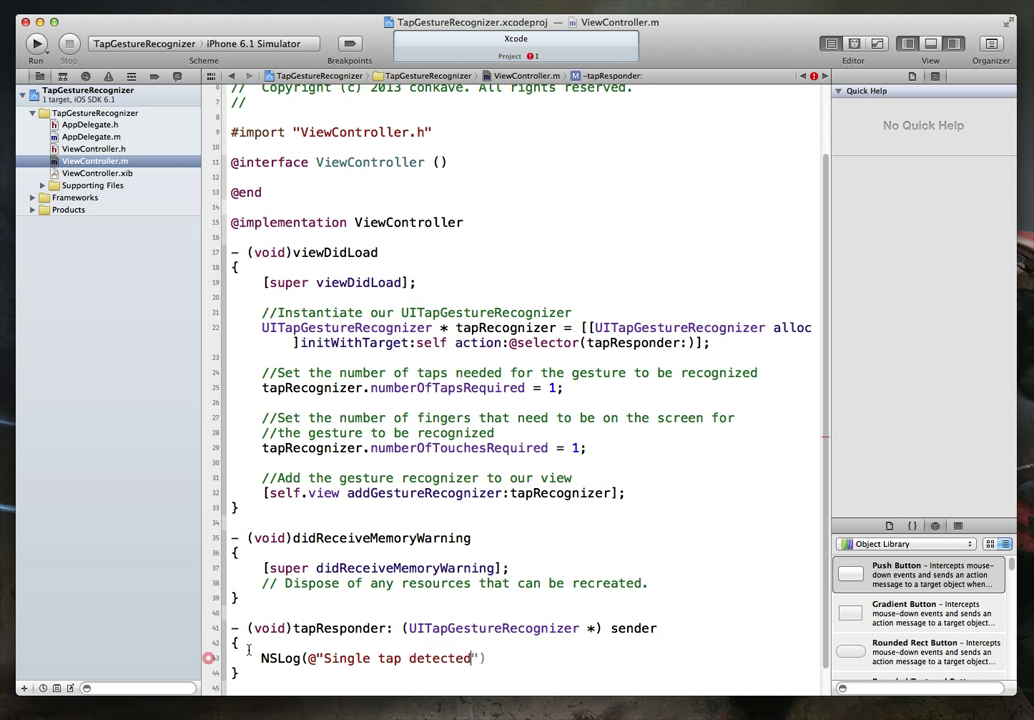
pyautogui.write(';')
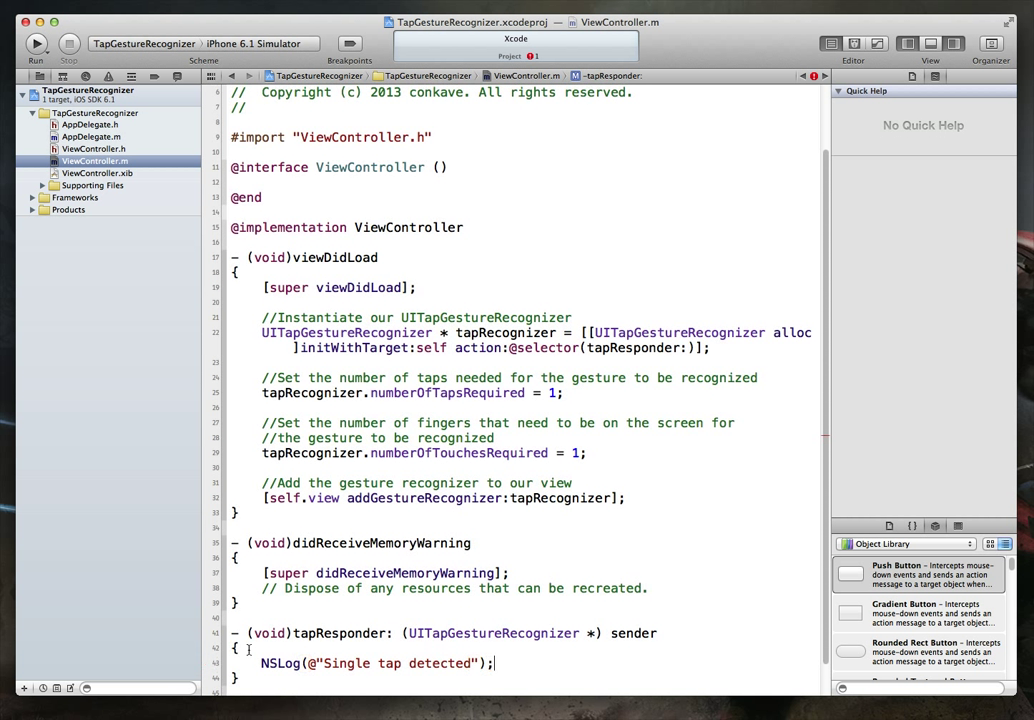
pyautogui.moveTo(484, 458)
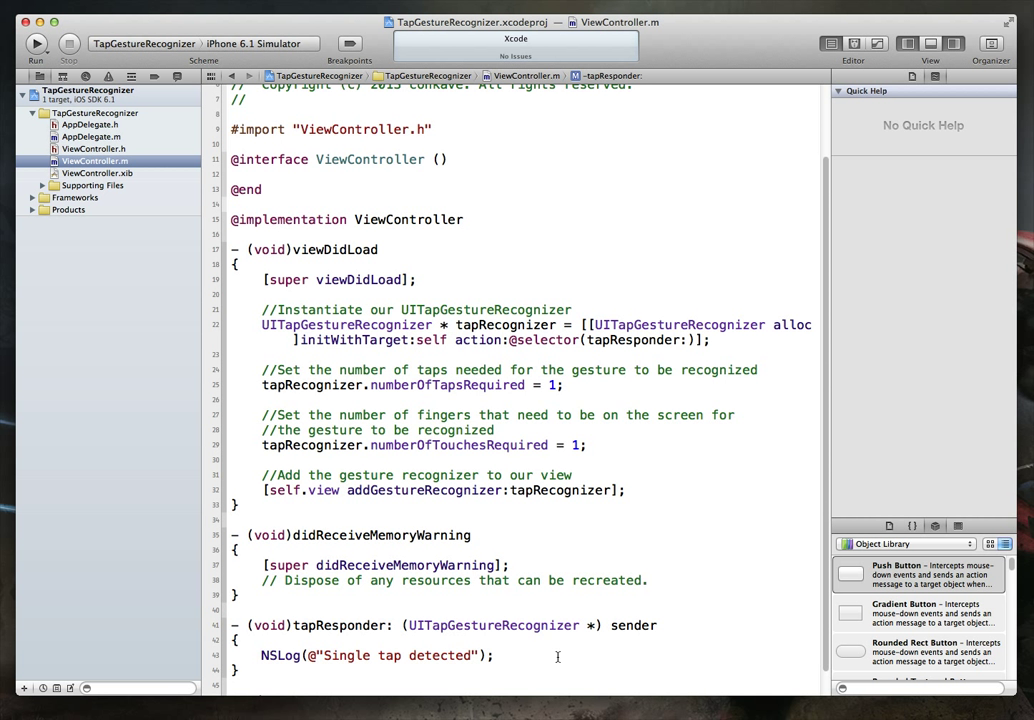
# Build and run the app in the iOS Simulator.
pyautogui.click(36, 44)
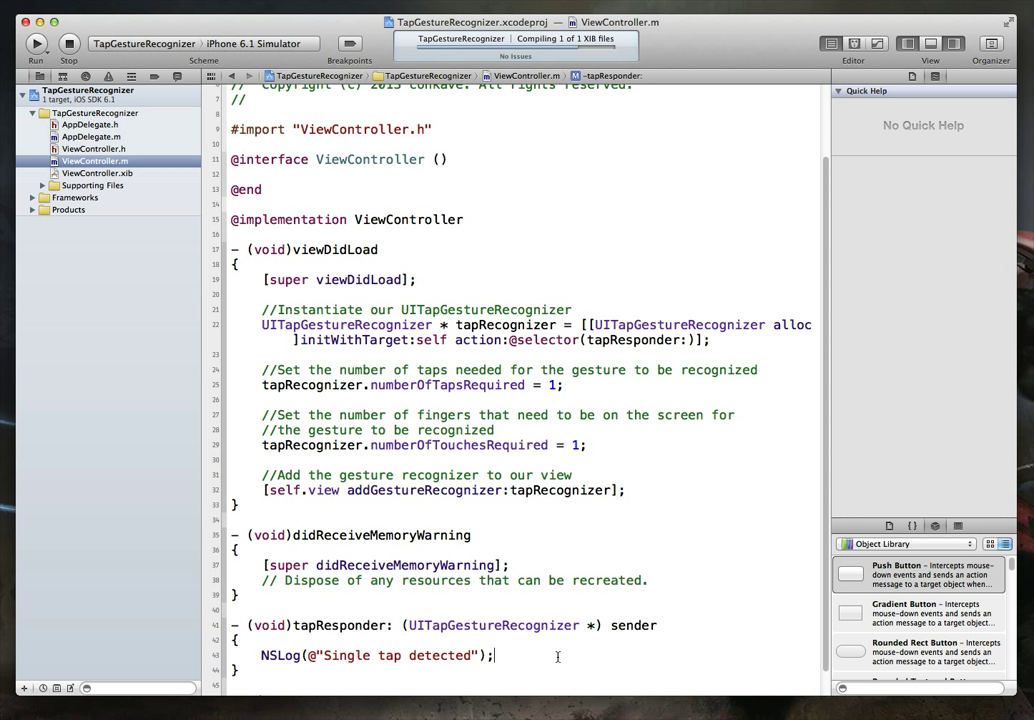
pyautogui.click(36, 44)
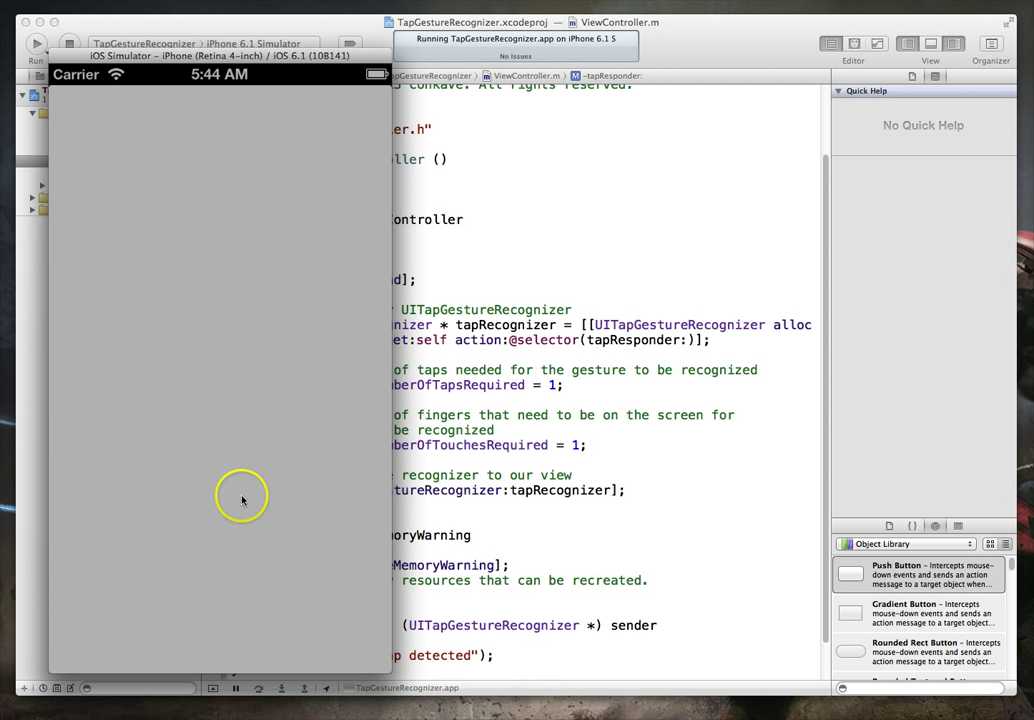
pyautogui.moveTo(188, 374)
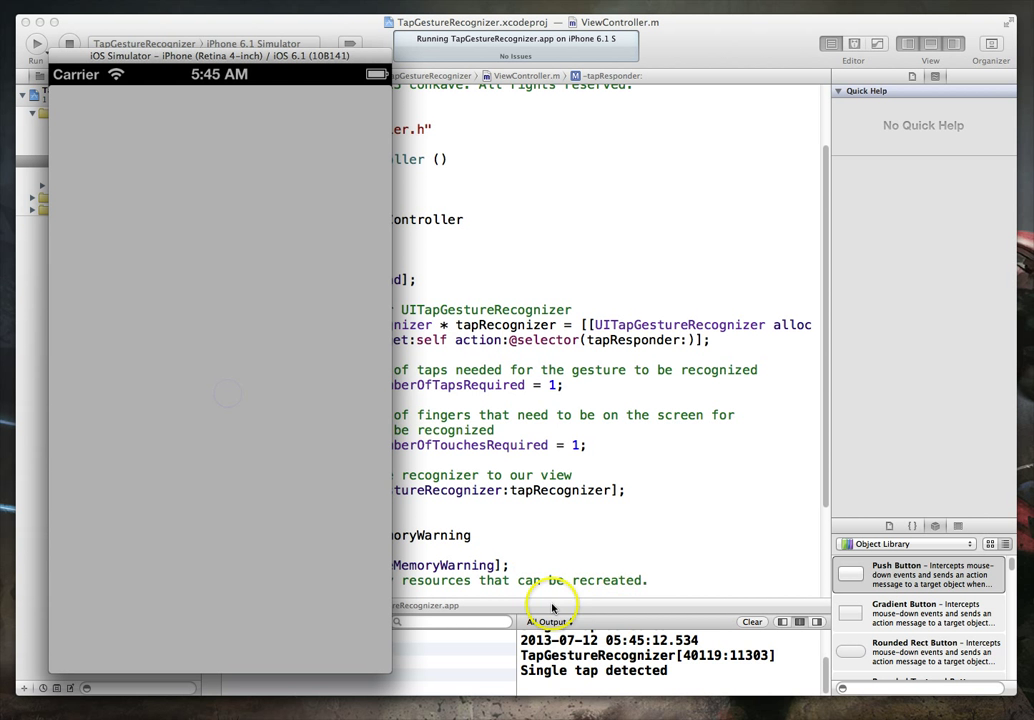
pyautogui.moveTo(152, 716)
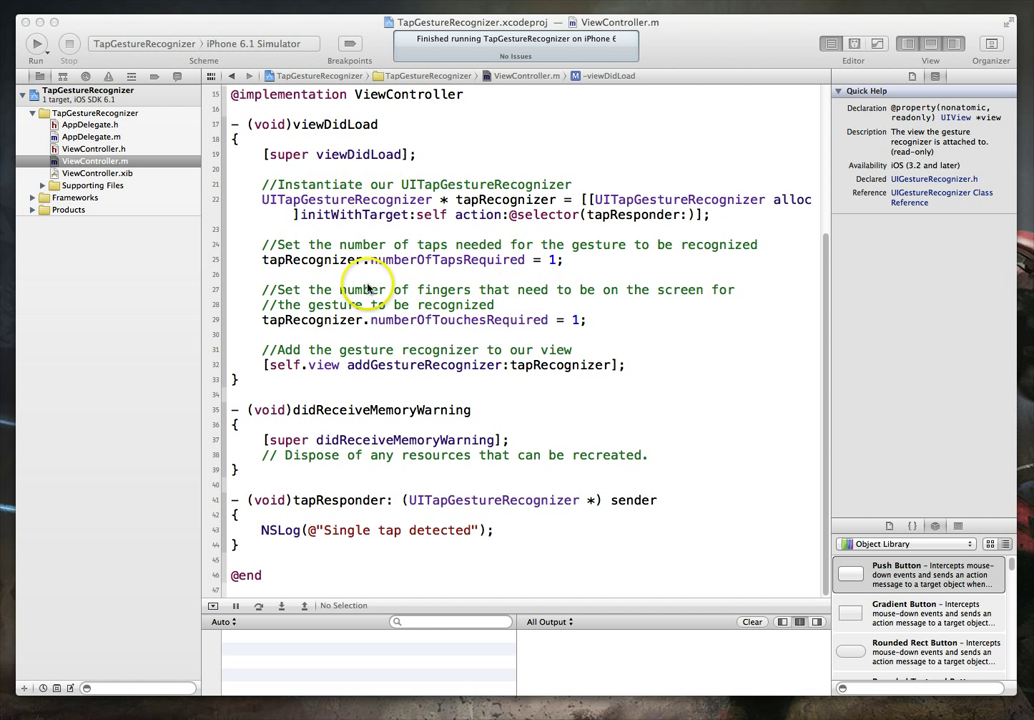
pyautogui.moveTo(496, 272)
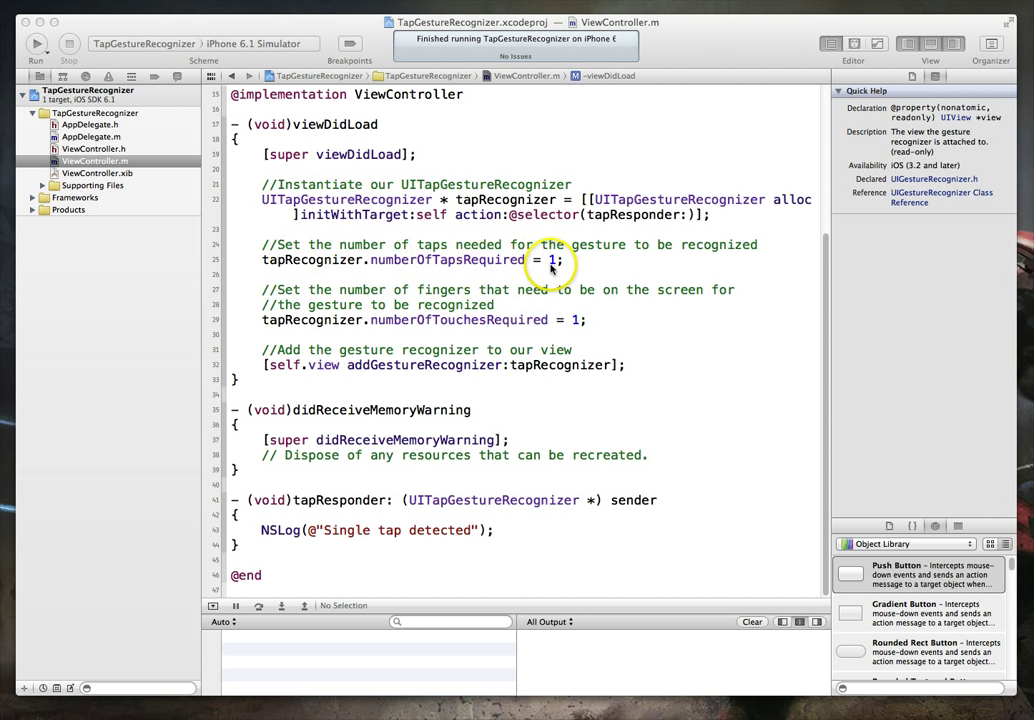
# Require 2 taps, change the log to "Double tap detected", and rerun the app.
pyautogui.click(550, 260)
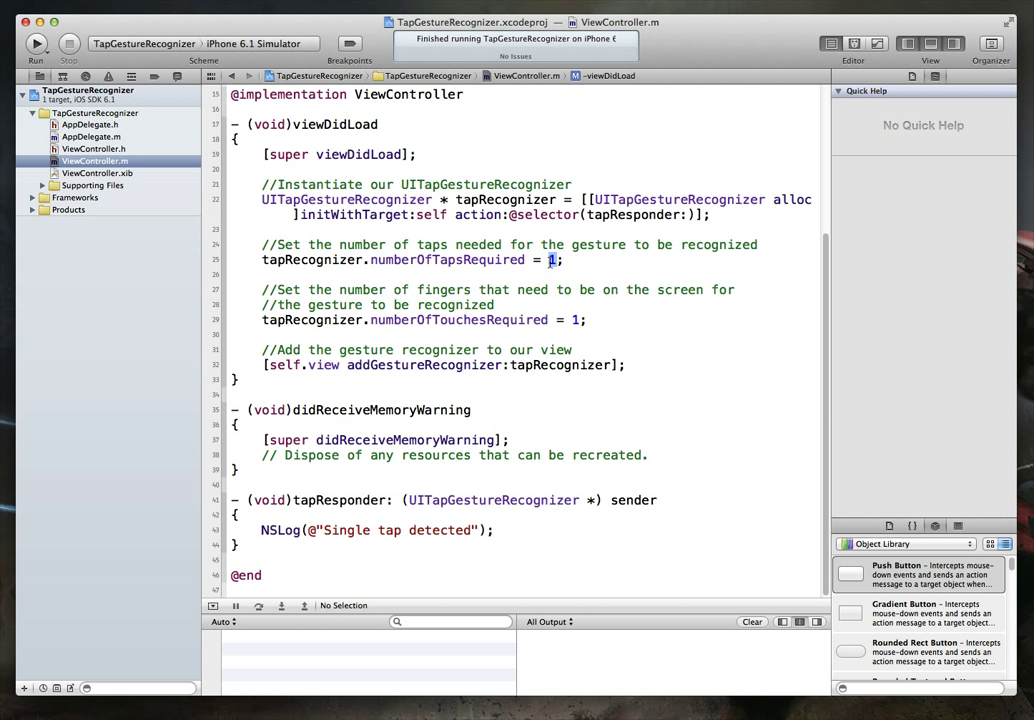
pyautogui.write('2')
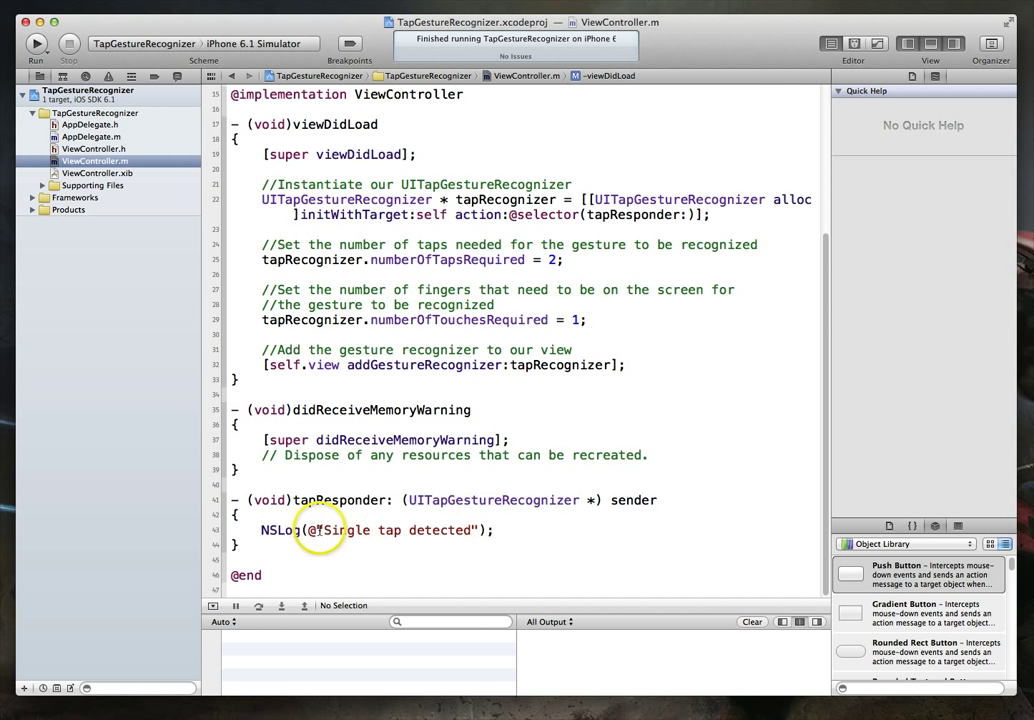
pyautogui.doubleClick(346, 530)
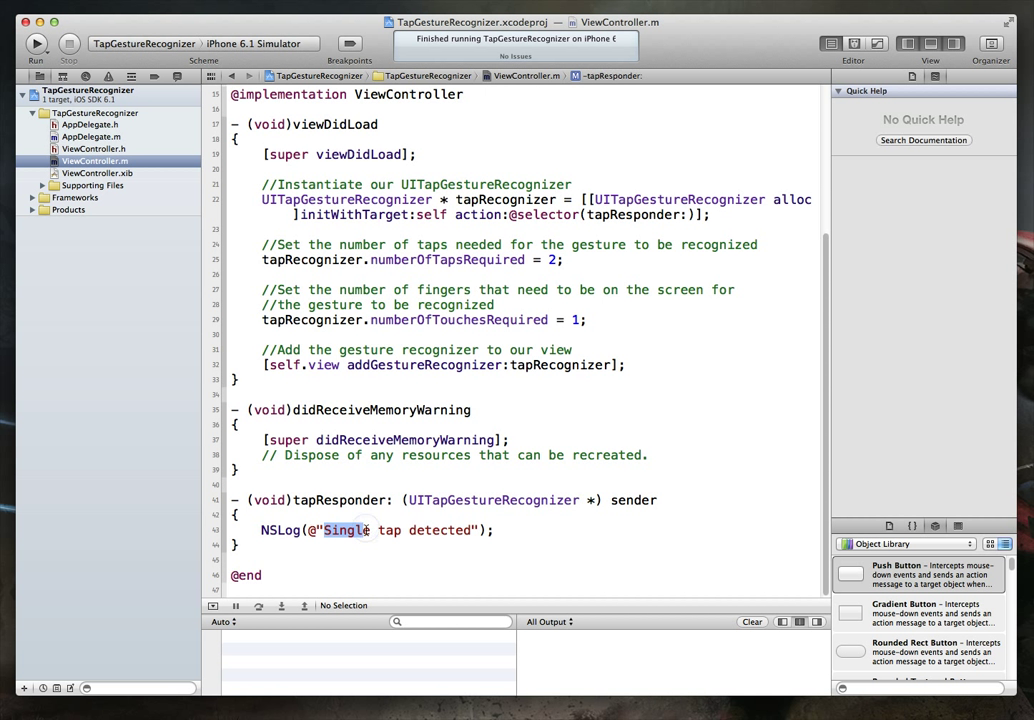
pyautogui.write('Double')
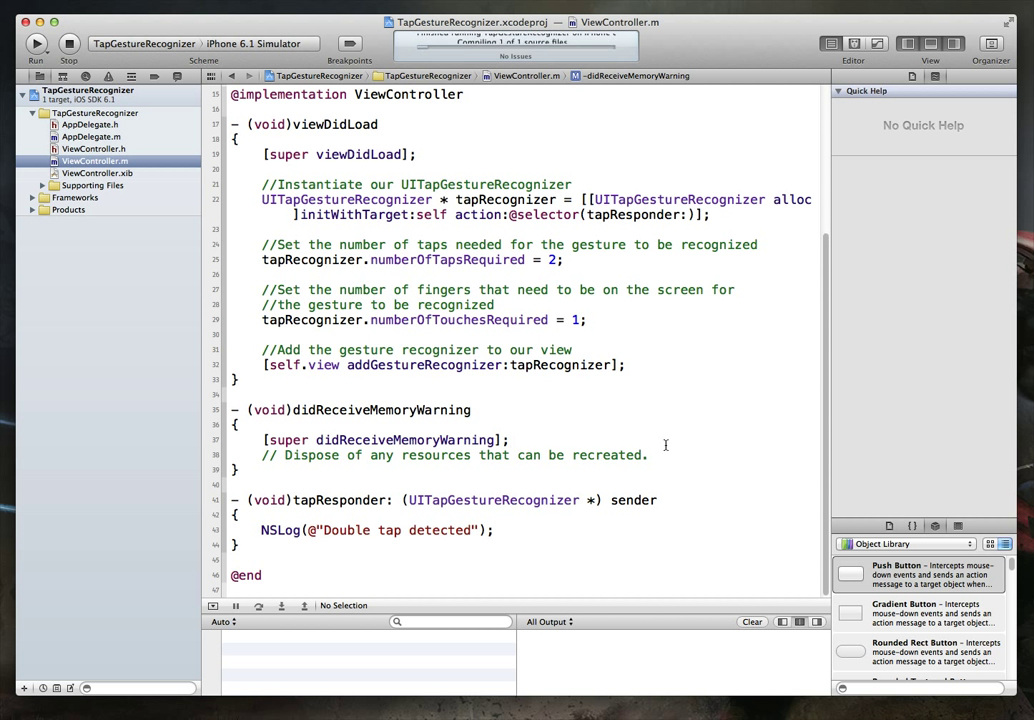
pyautogui.click(36, 44)
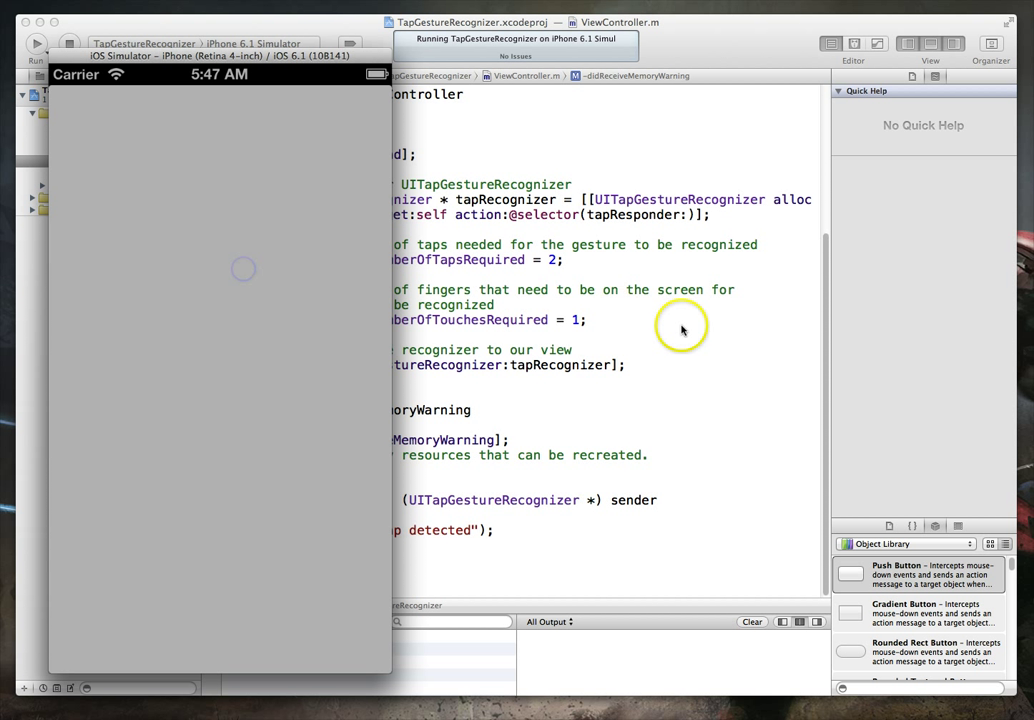
pyautogui.moveTo(200, 288)
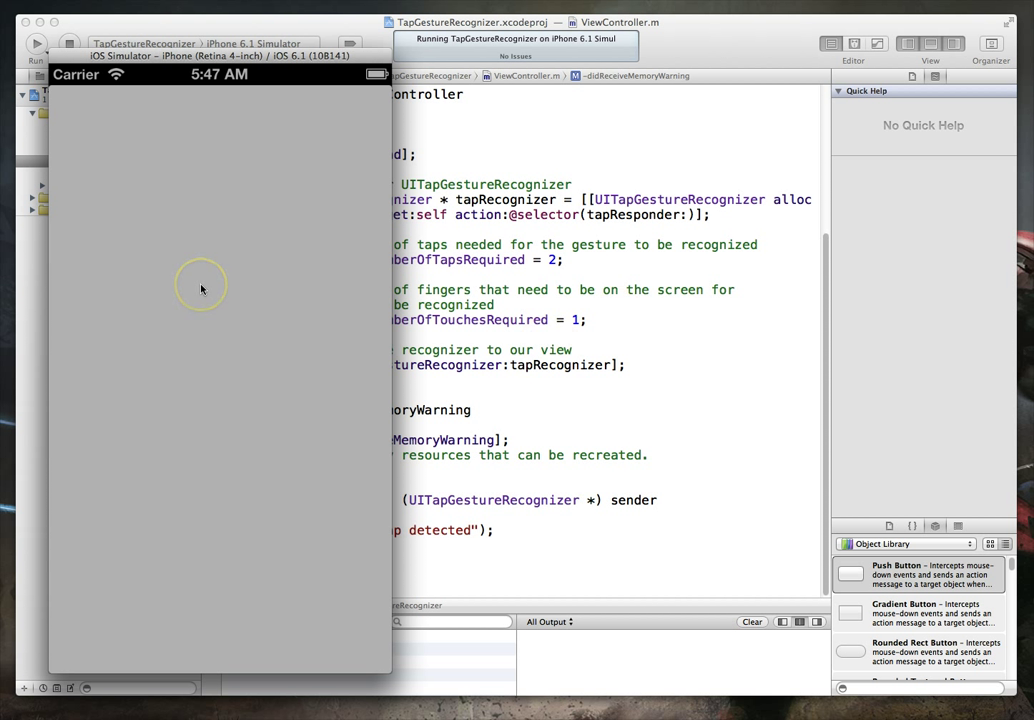
# Double-tap the relaunched simulator view so the console logs 'Double tap detected', then return to Xcode.
pyautogui.doubleClick(202, 288)
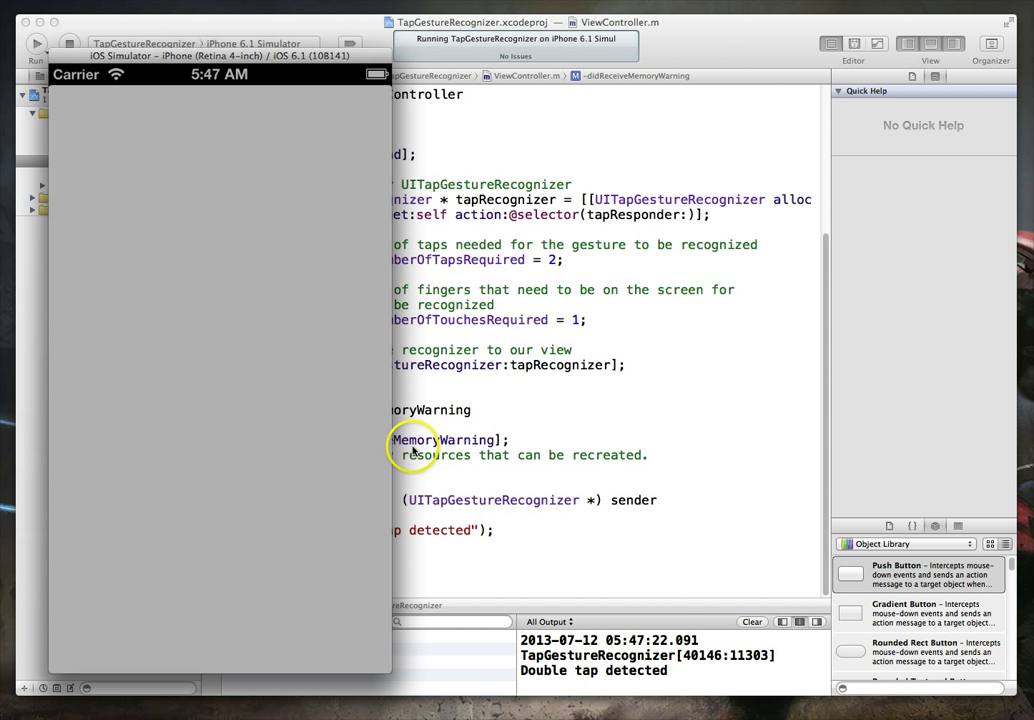
pyautogui.moveTo(288, 418)
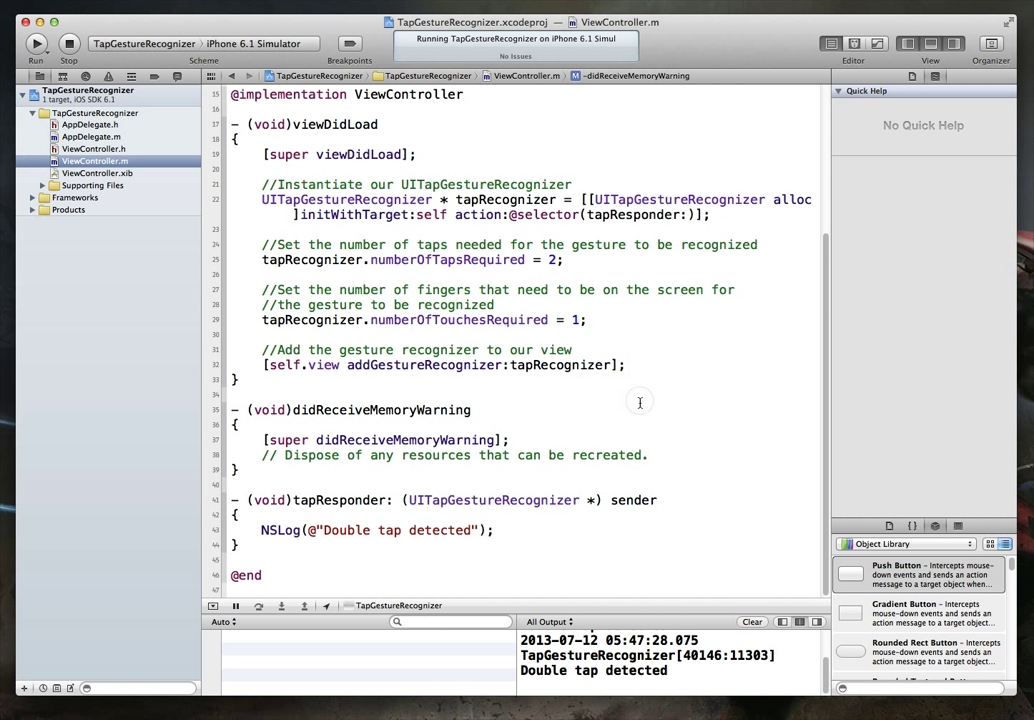
pyautogui.click(510, 440)
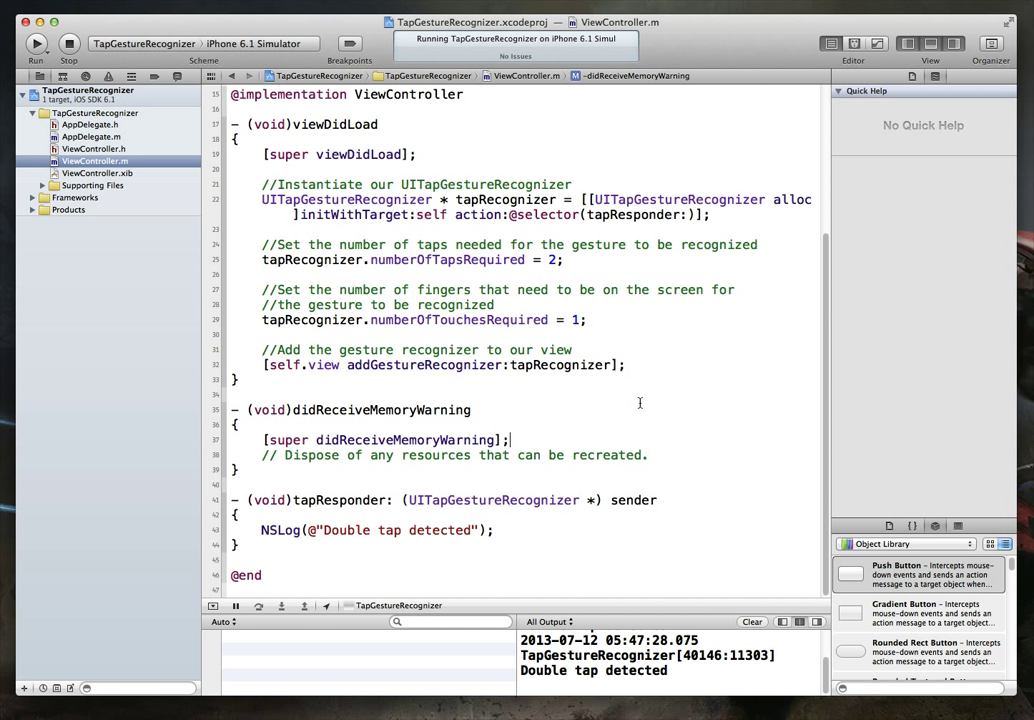